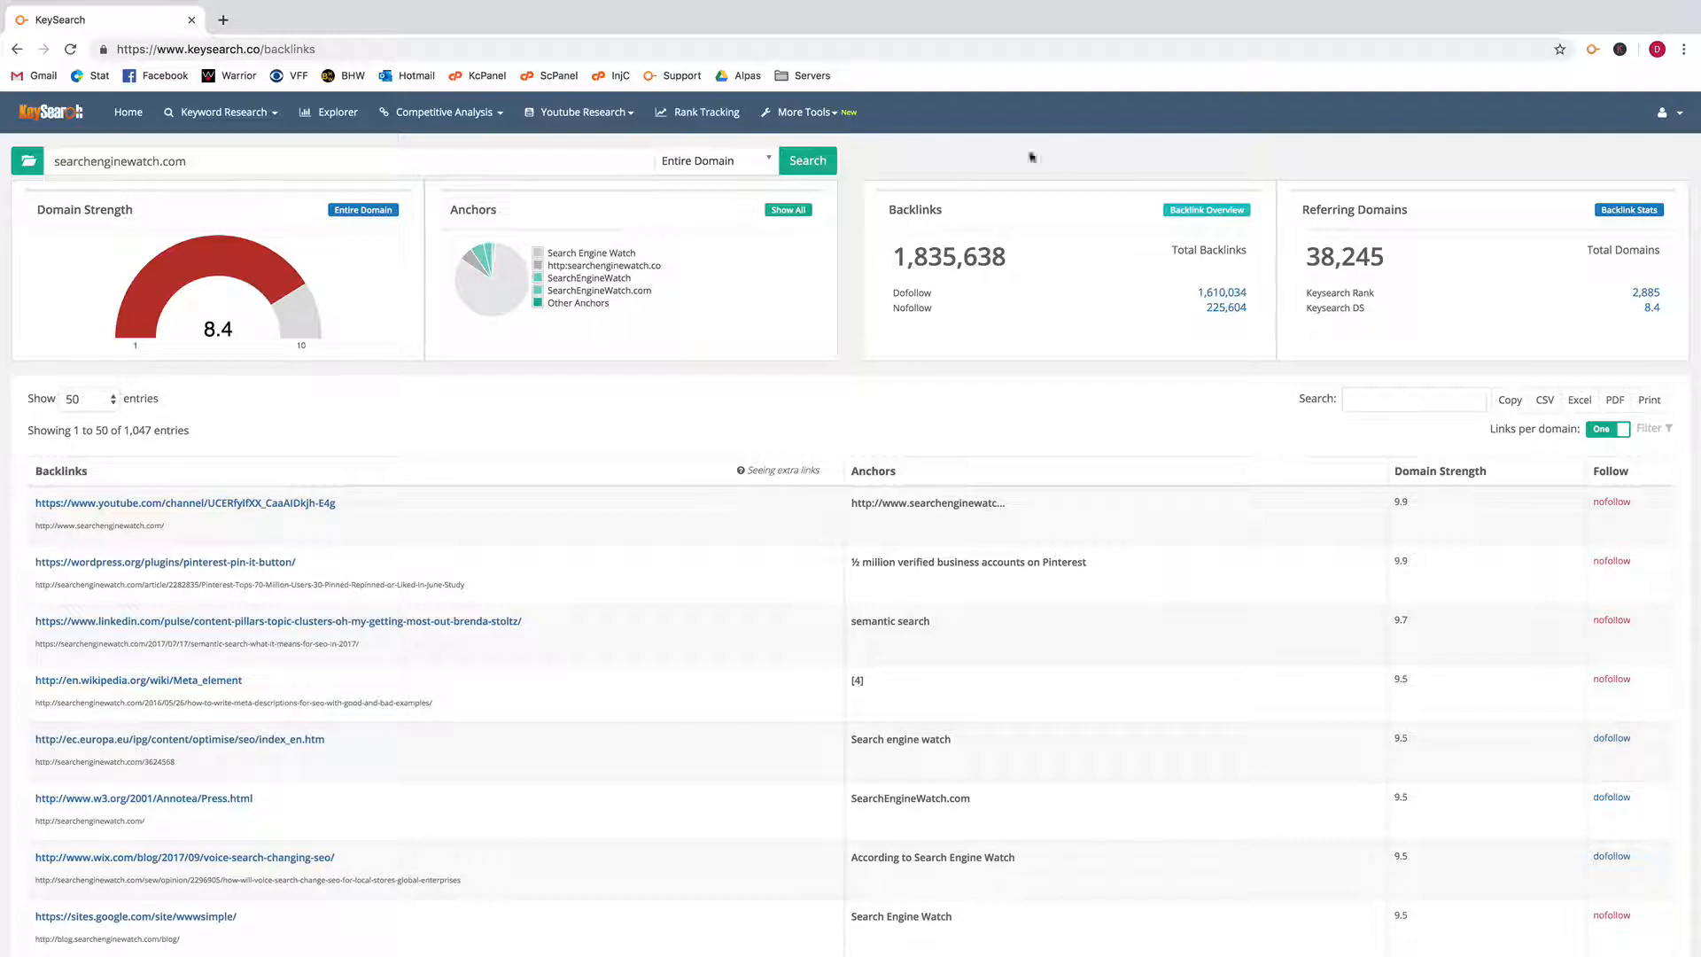
{"action": "mouse_move", "coordinate": [458, 180]}
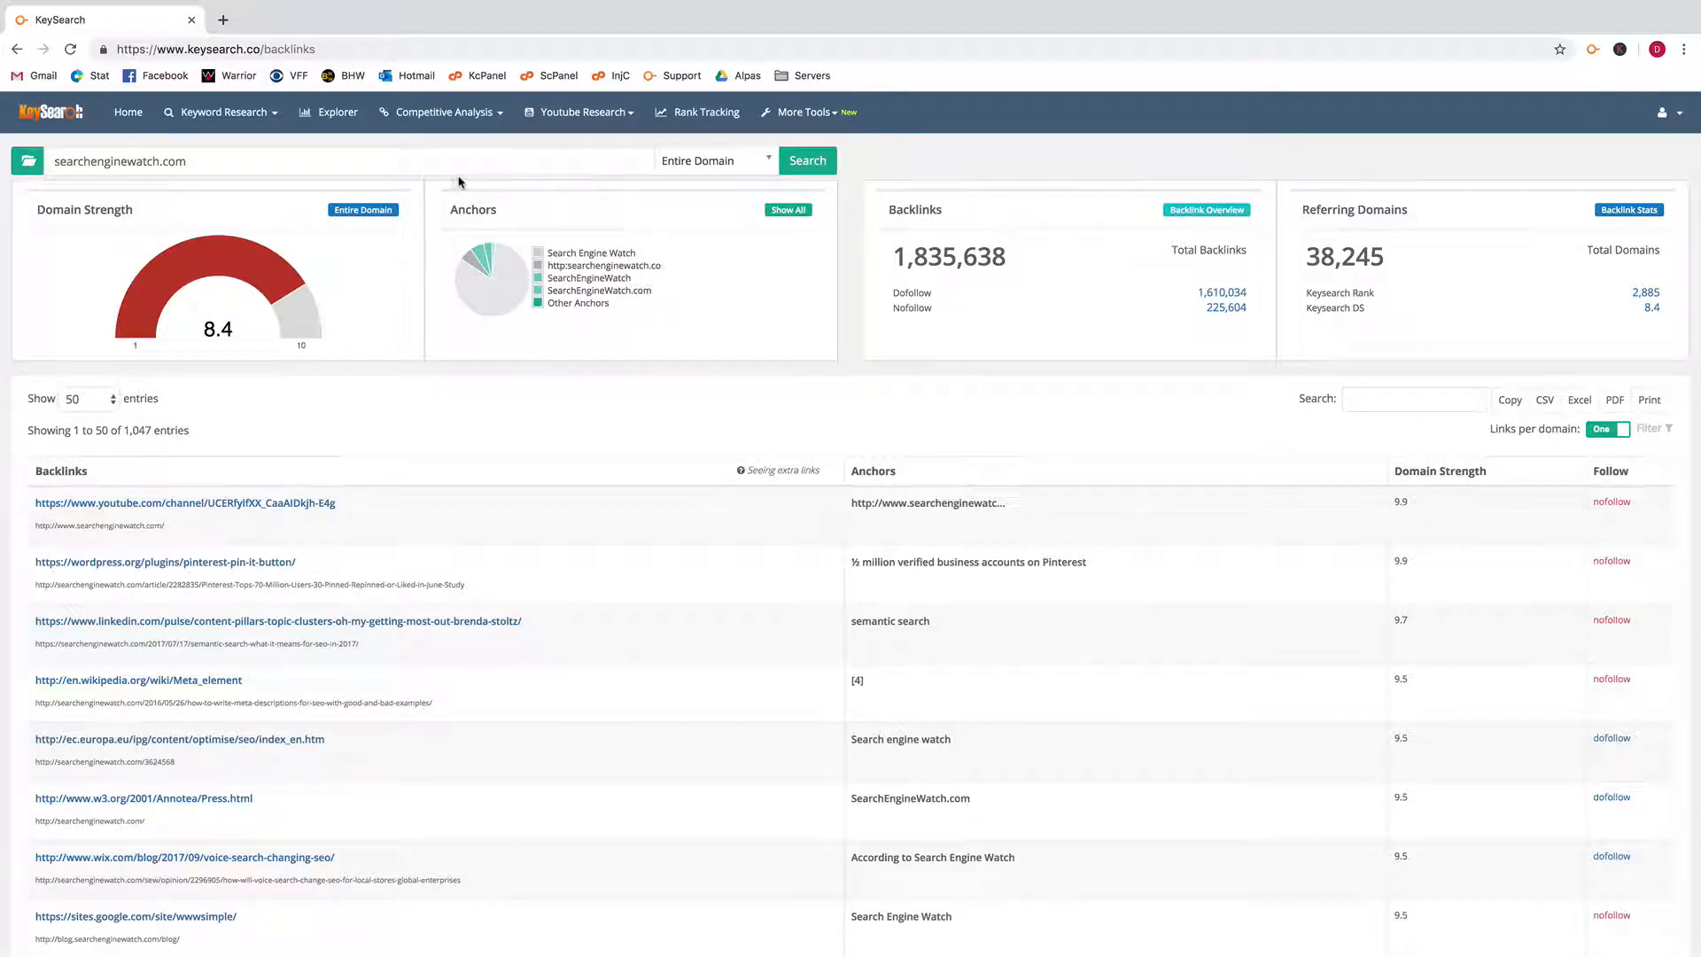
{"action": "mouse_move", "coordinate": [644, 141]}
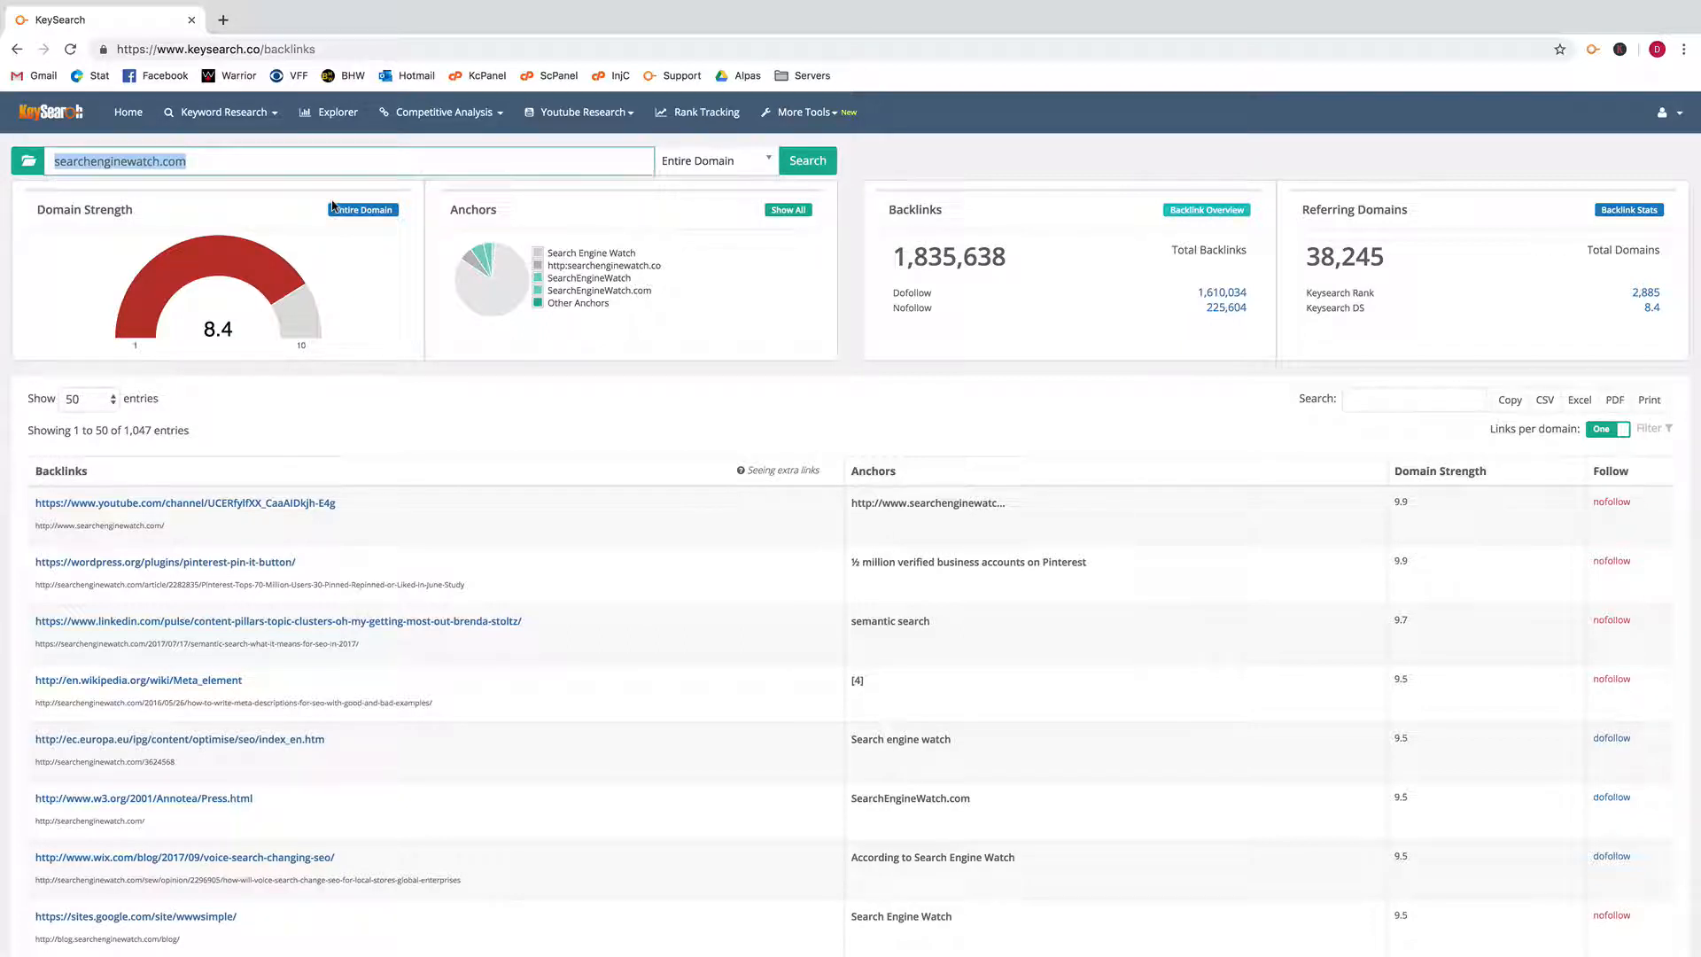
Enter seroundtable.com as the domain to check in place of searchenginewatch.com.
{"action": "type", "text": "seroundtable.com"}
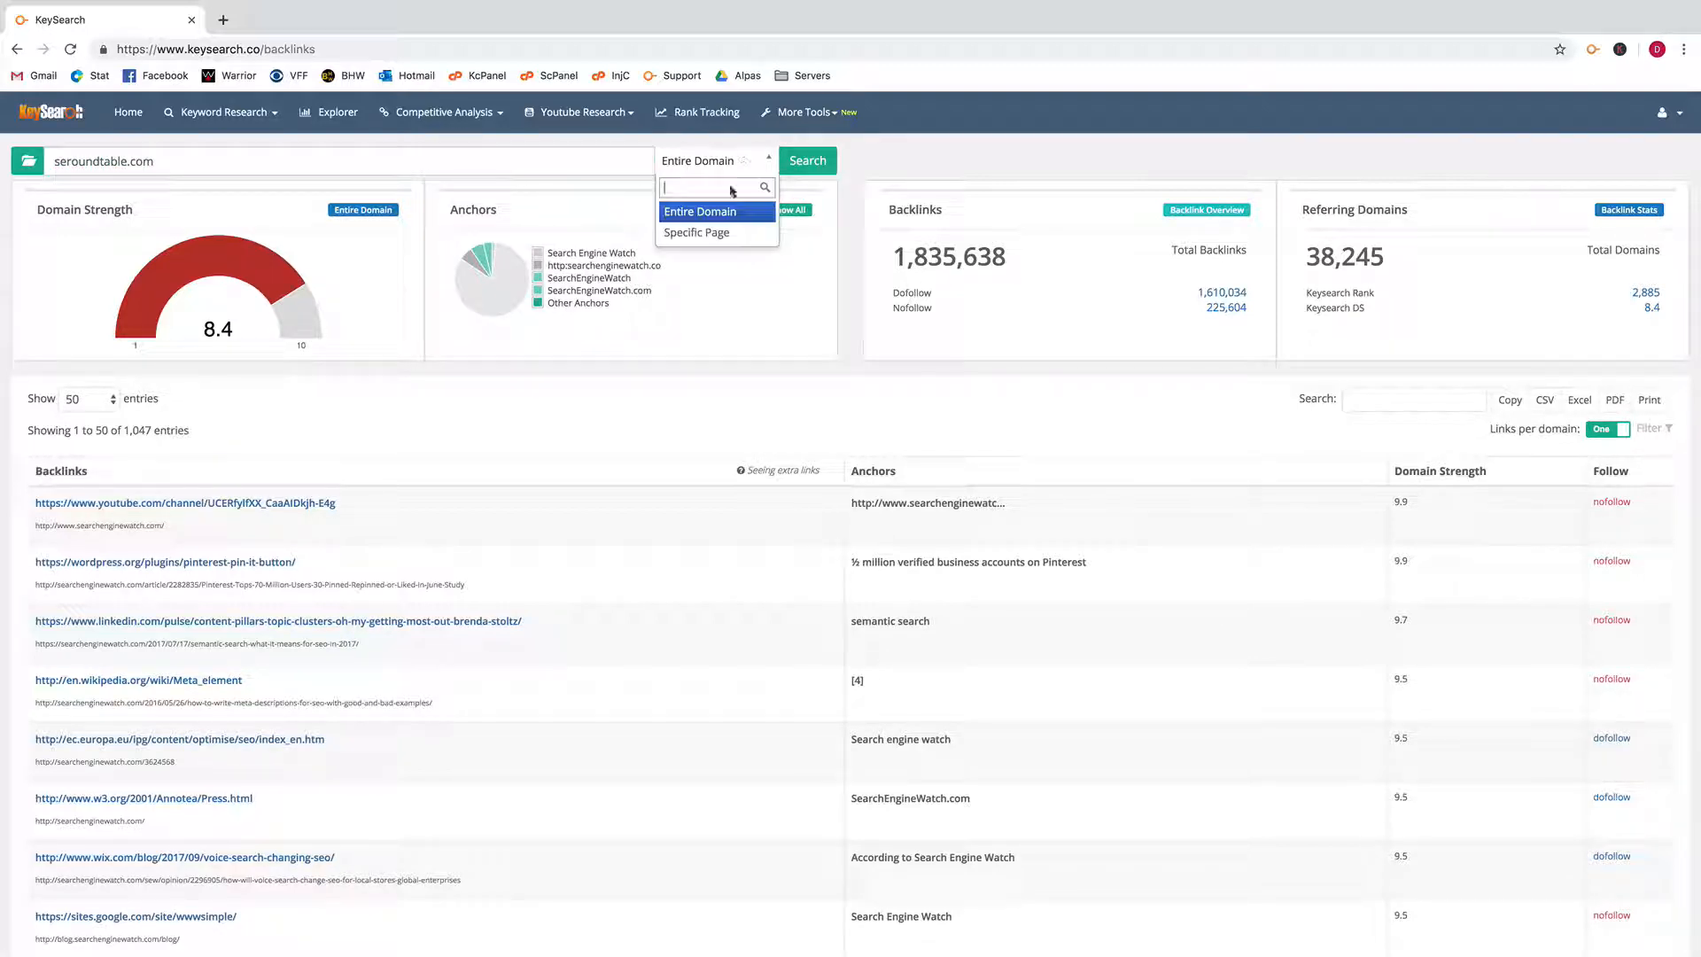
{"action": "mouse_move", "coordinate": [716, 212]}
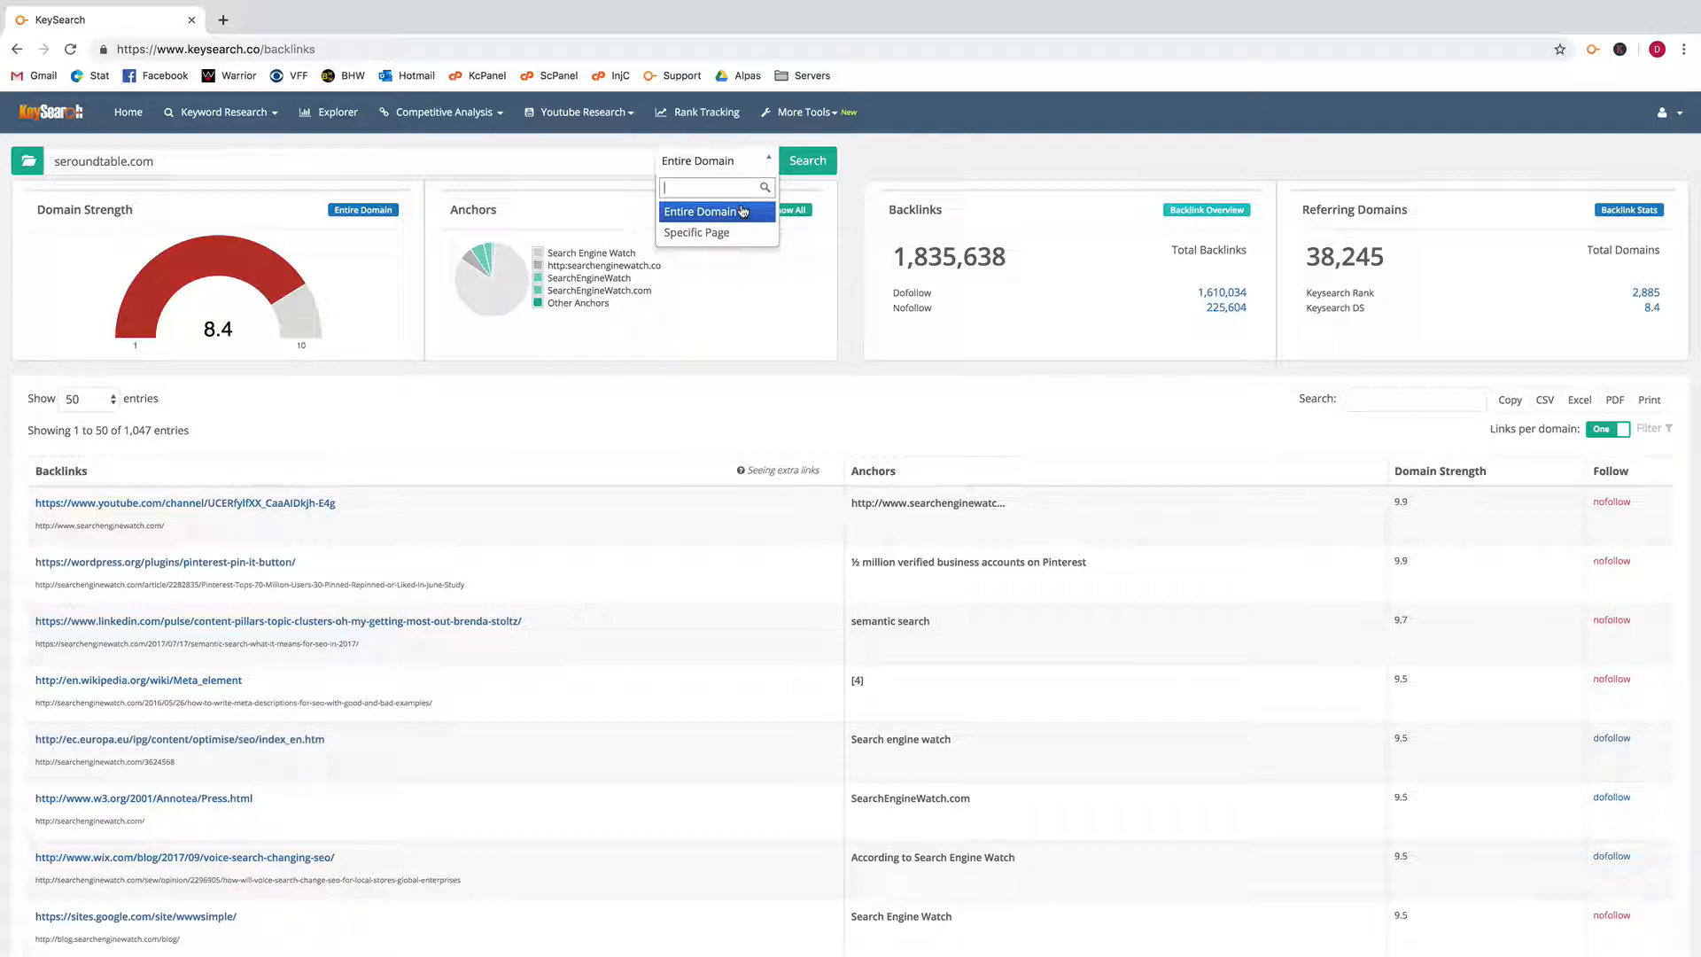
Run an Entire Domain backlink check for seroundtable.com.
{"action": "left_click", "coordinate": [707, 211]}
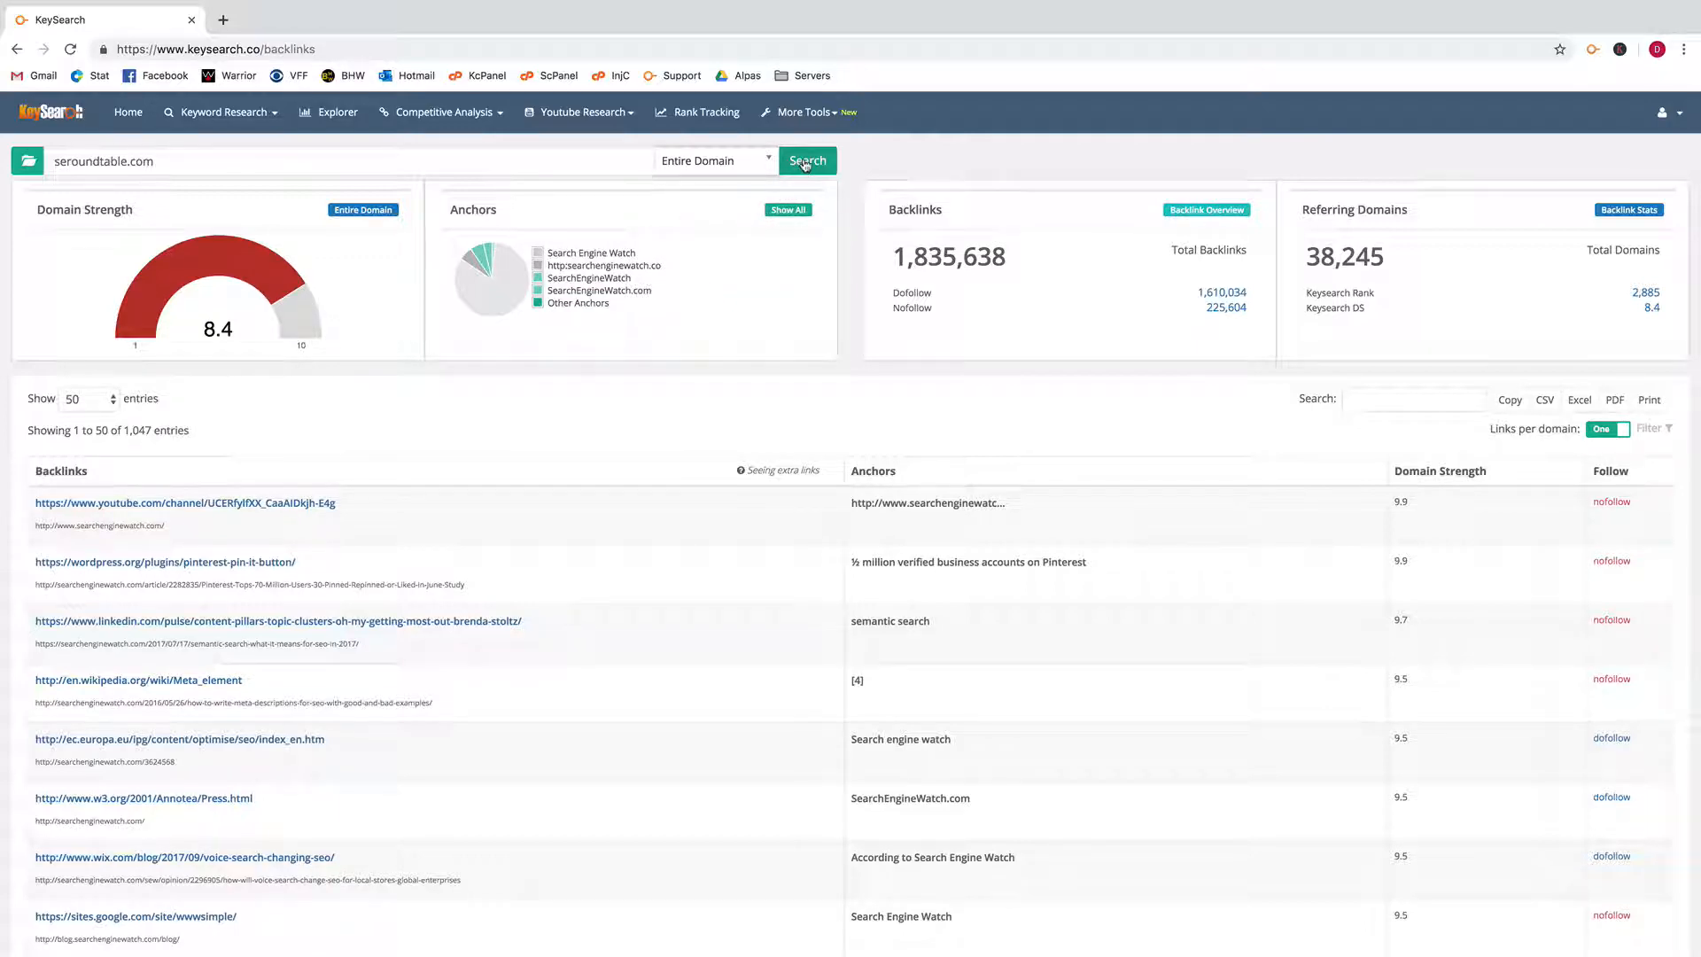
{"action": "left_click", "coordinate": [806, 160]}
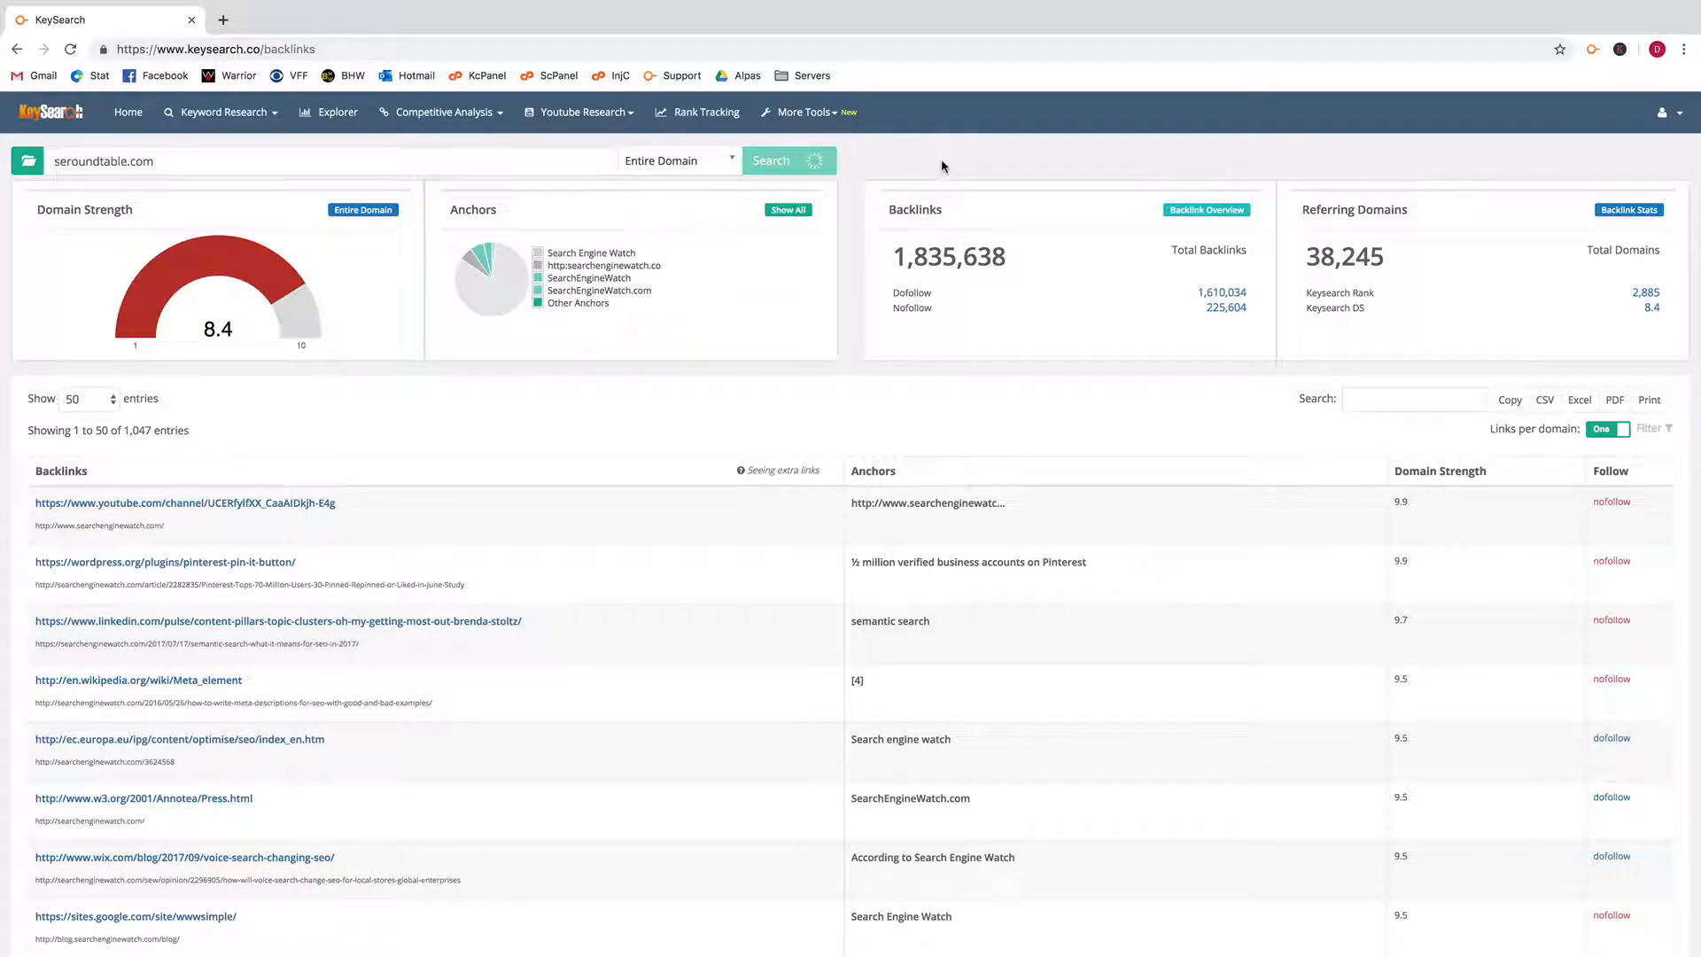
{"action": "left_click", "coordinate": [789, 160]}
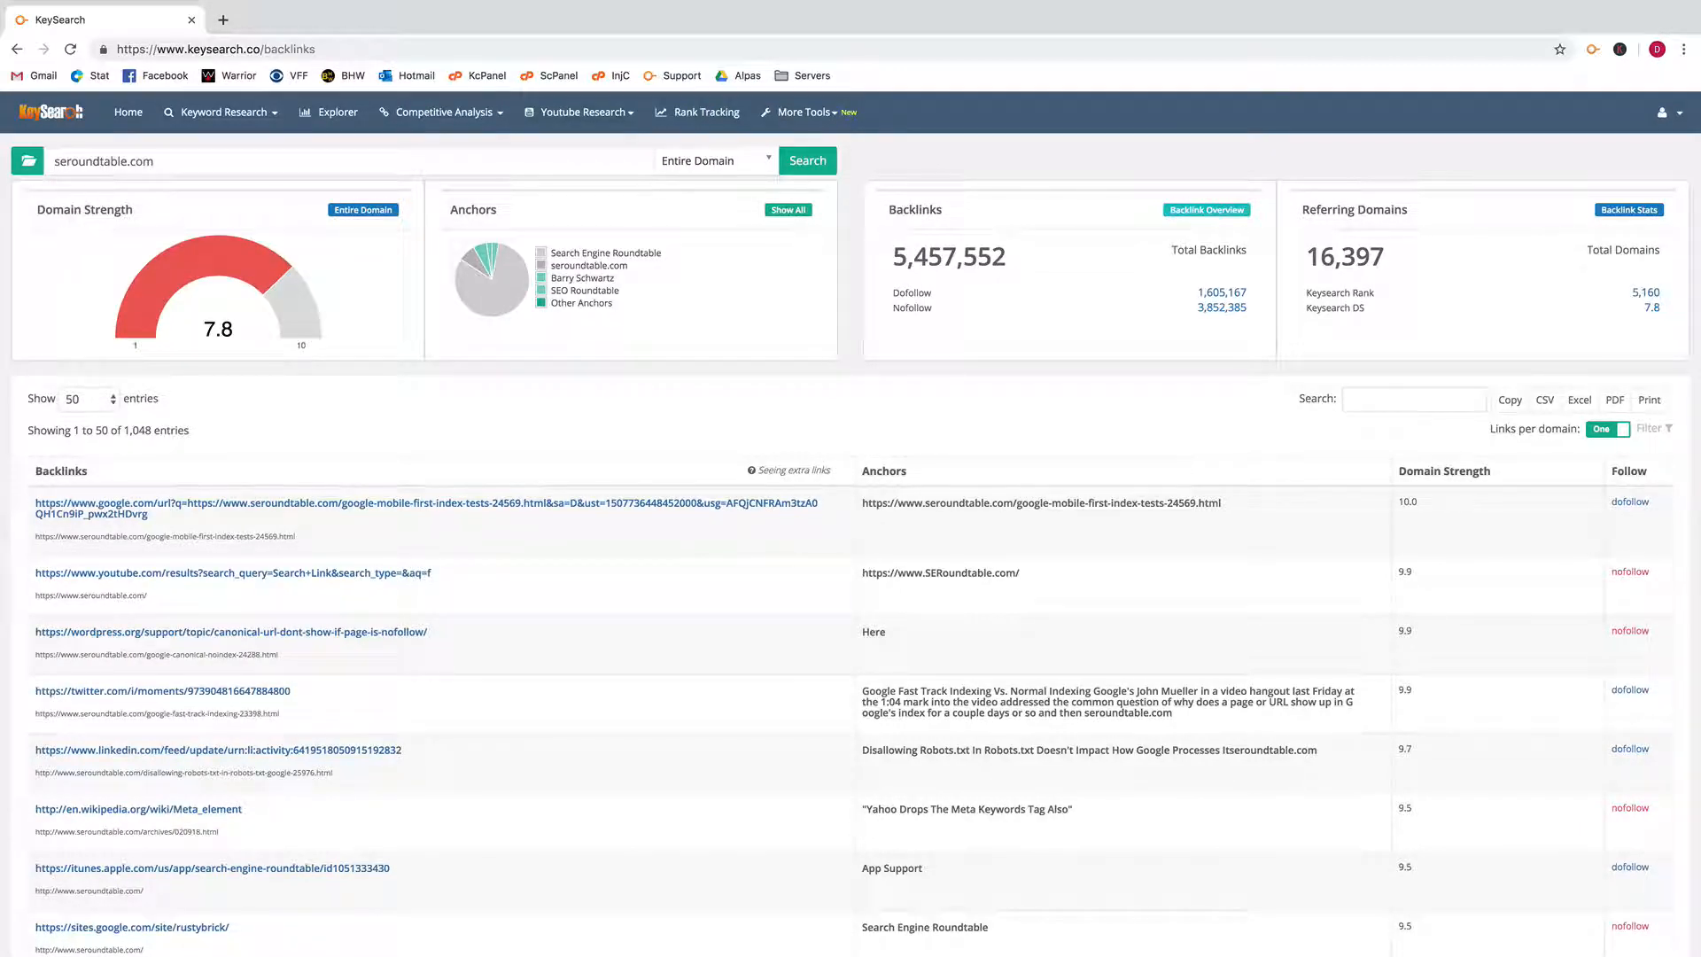
{"action": "mouse_move", "coordinate": [277, 229]}
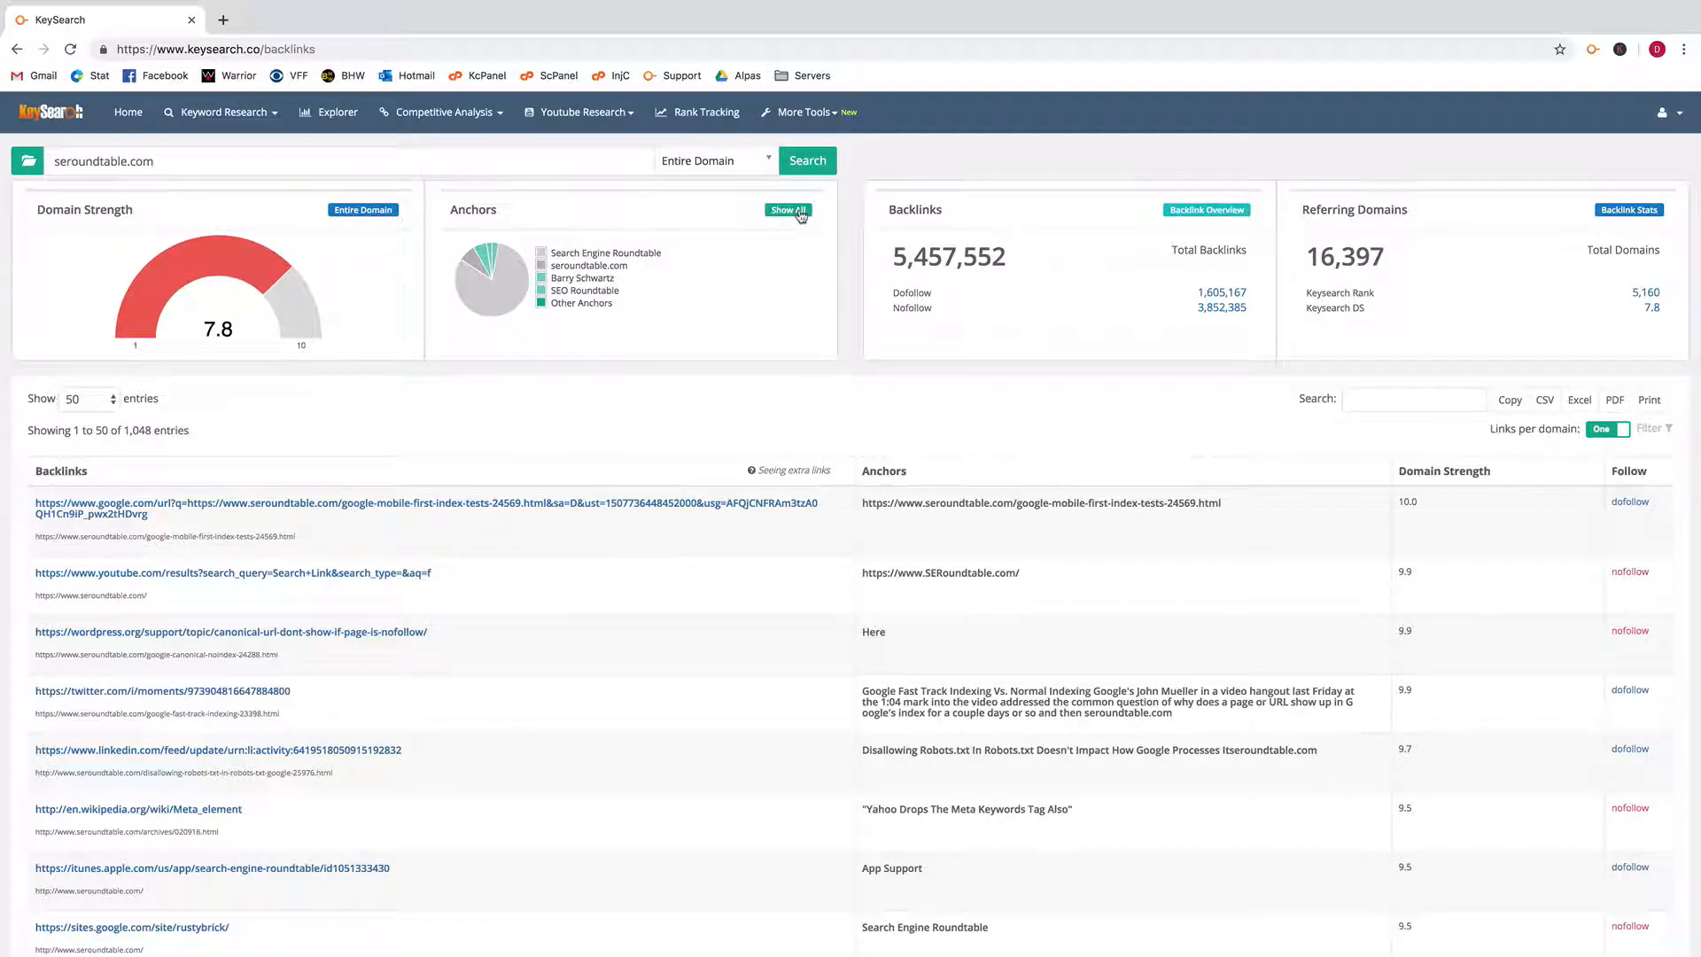
{"action": "left_click", "coordinate": [788, 209]}
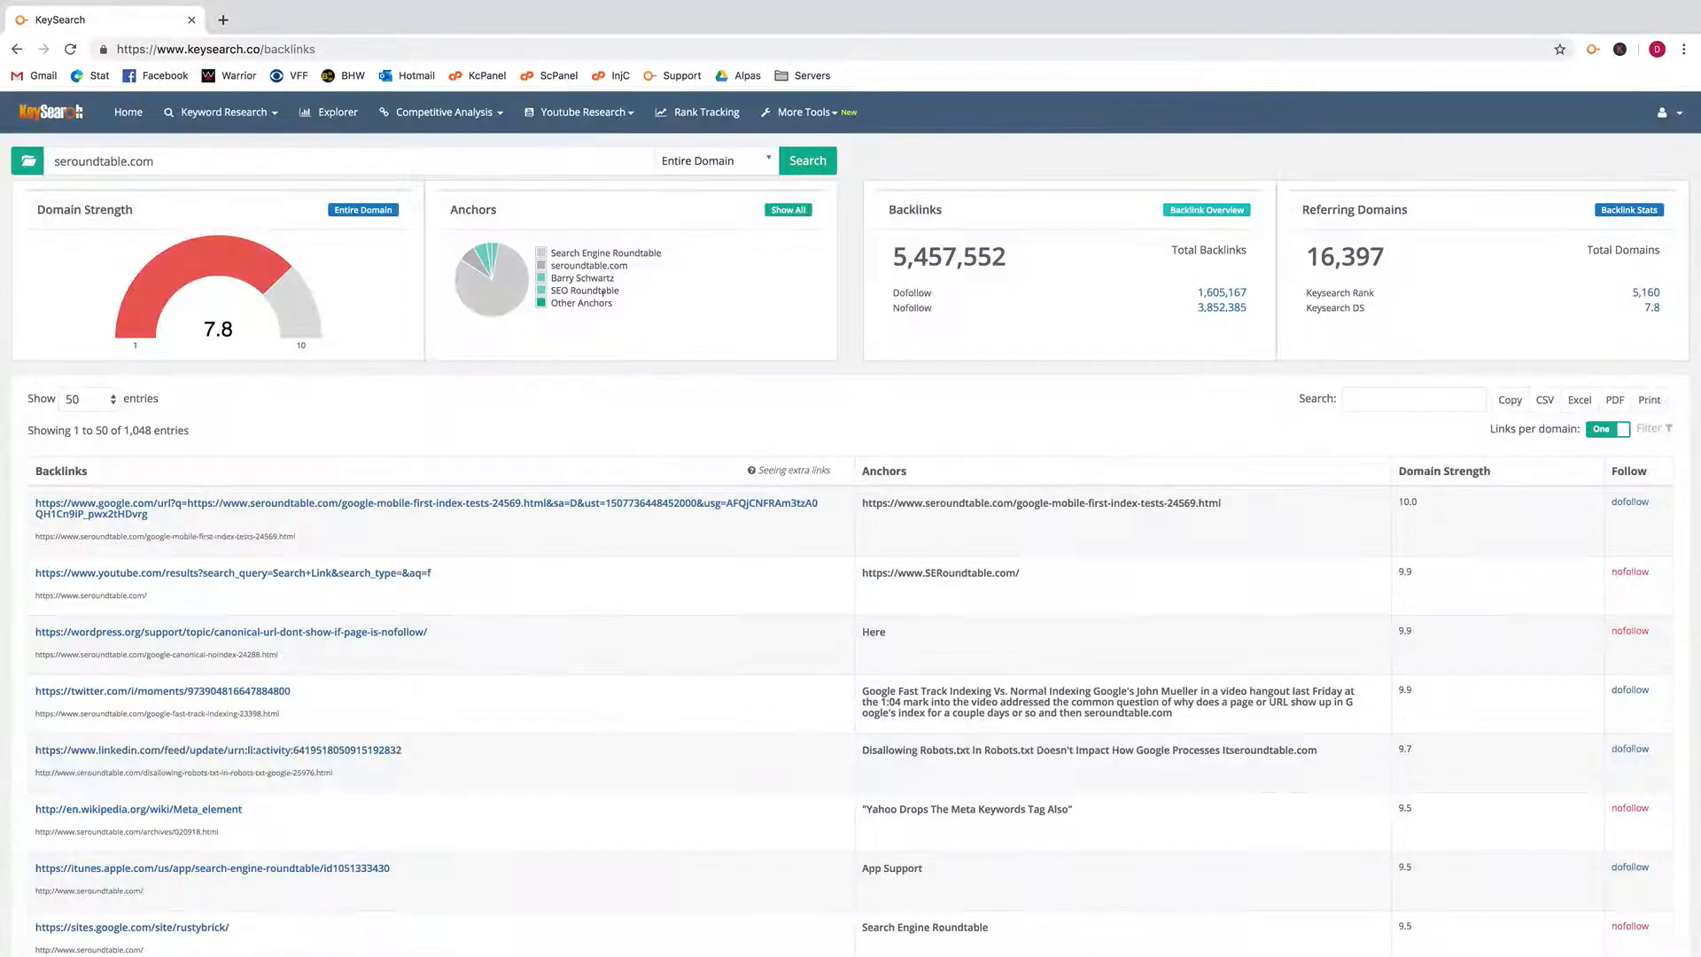
{"action": "mouse_move", "coordinate": [763, 328]}
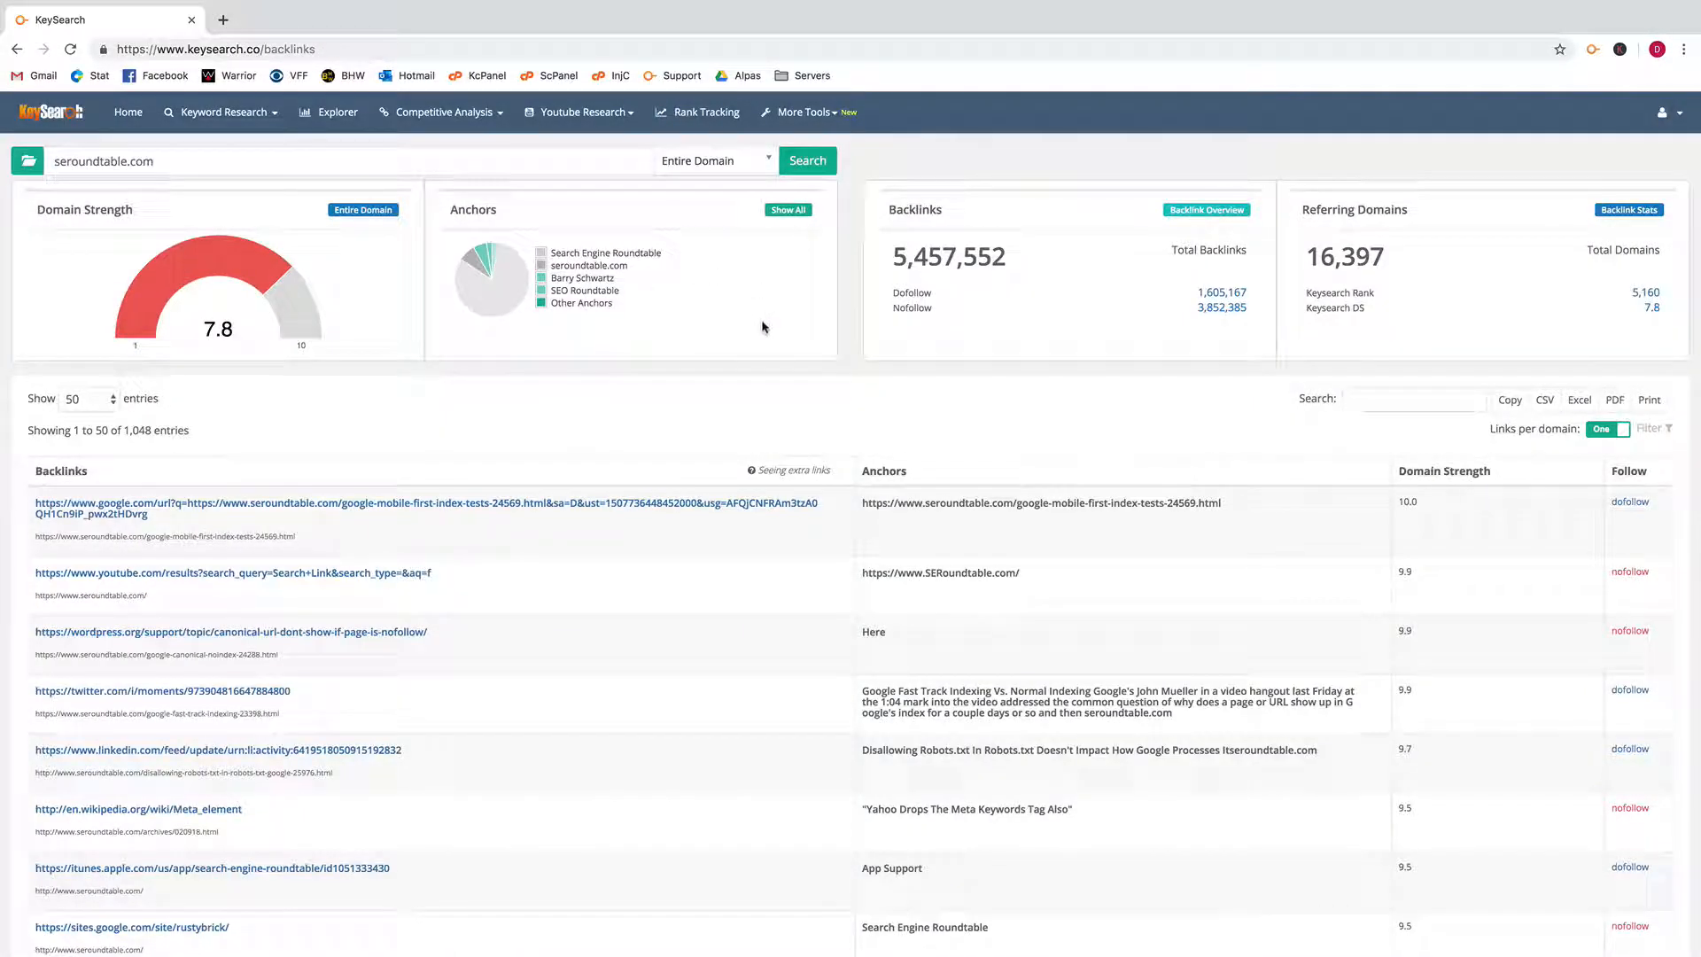
{"action": "mouse_move", "coordinate": [1015, 255]}
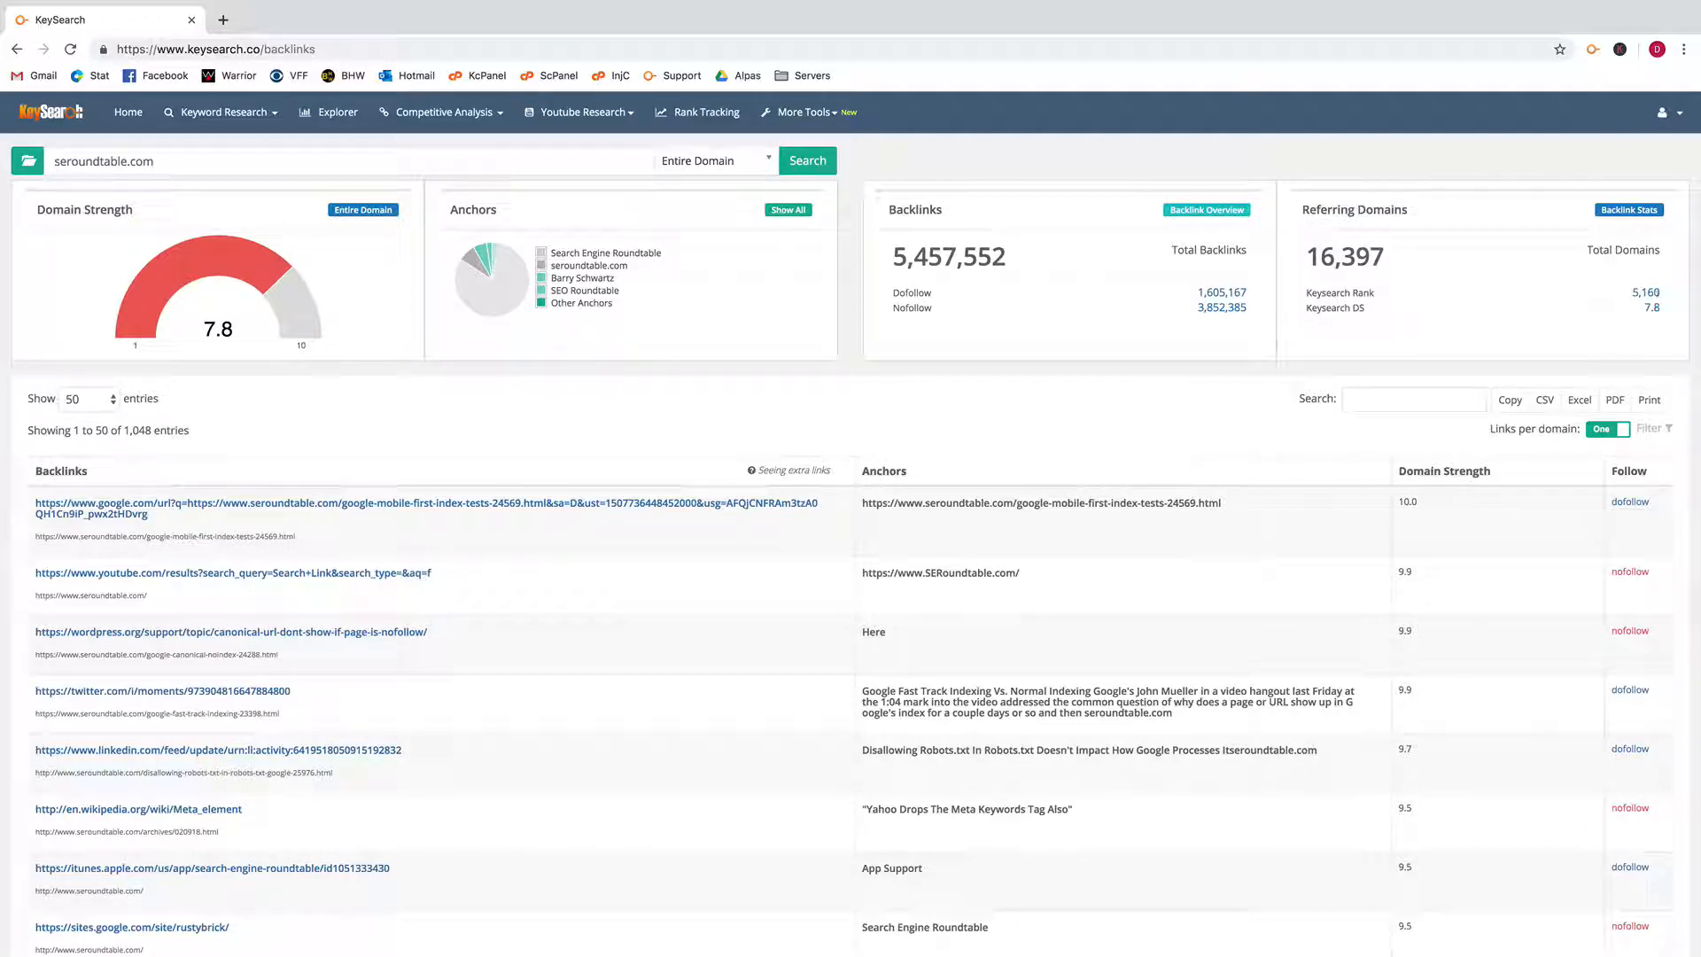
{"action": "mouse_move", "coordinate": [1574, 290]}
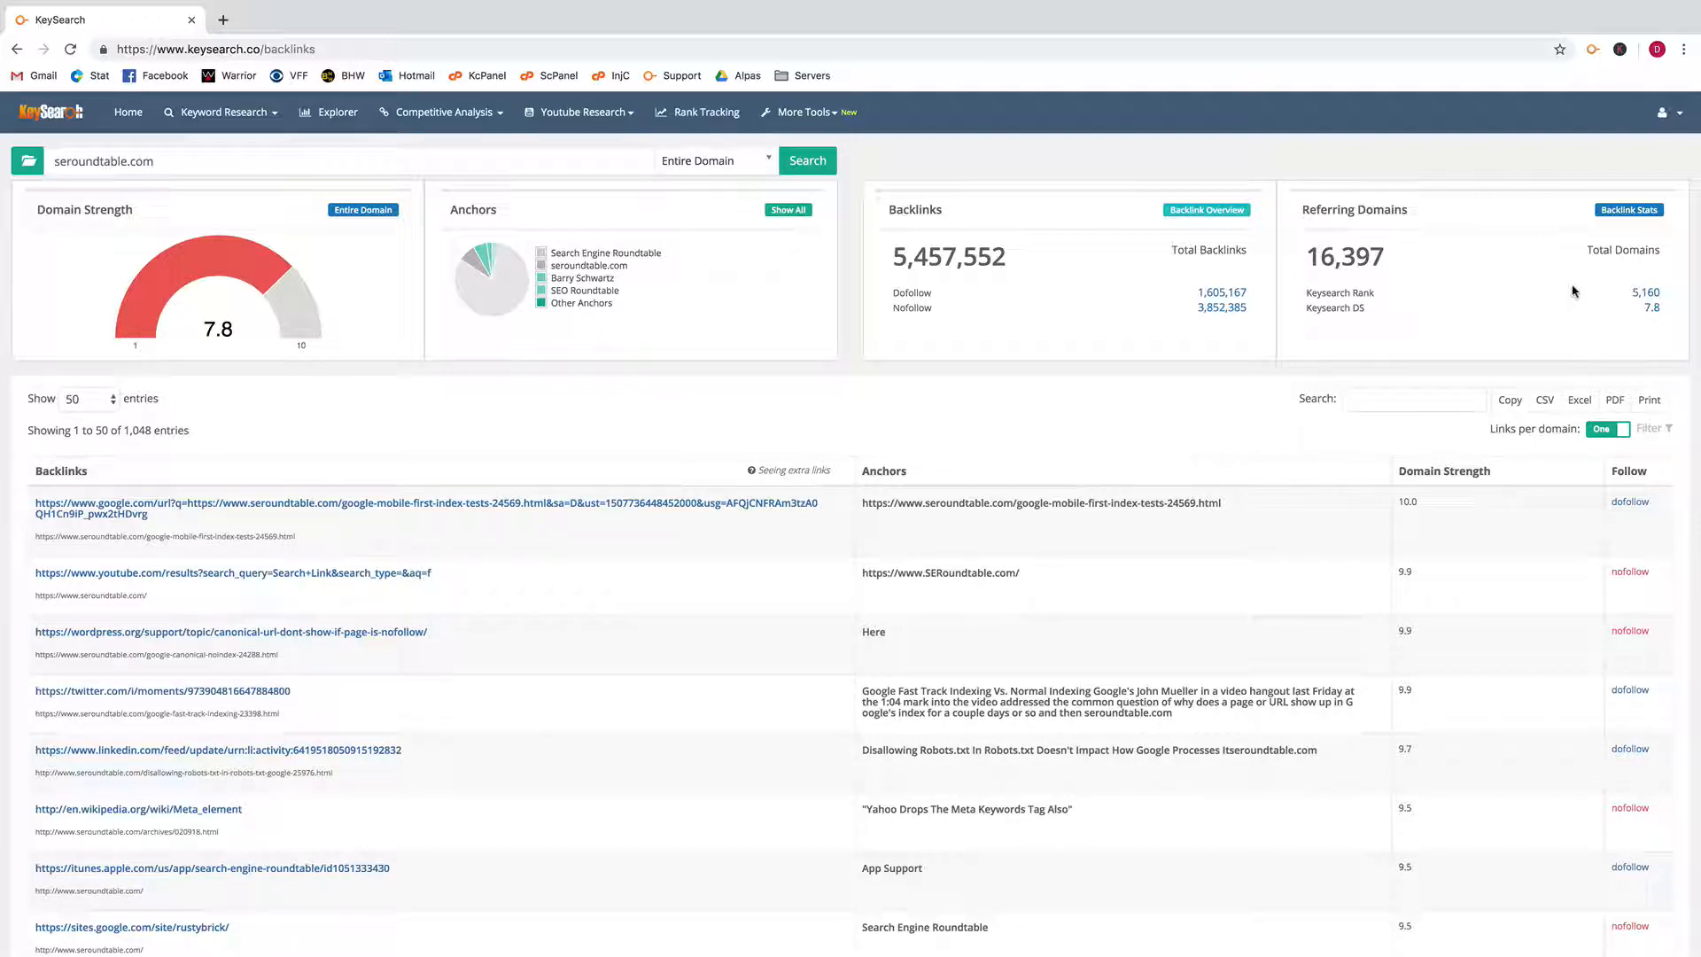
{"action": "mouse_move", "coordinate": [364, 431]}
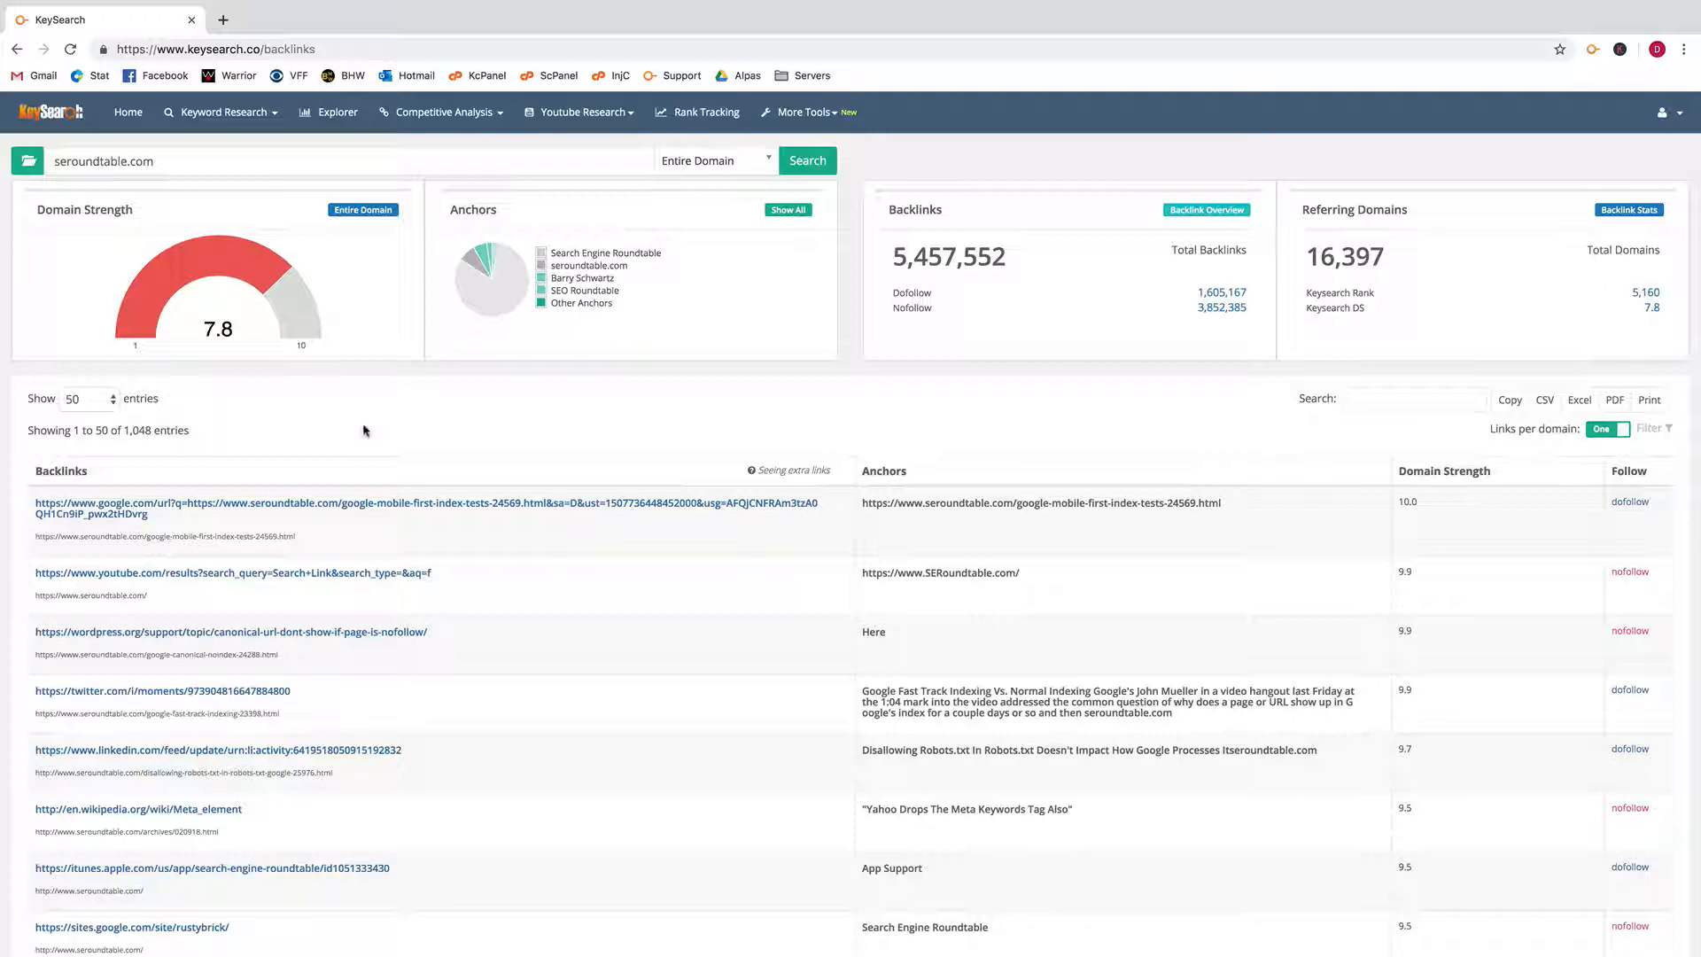
{"action": "scroll", "scroll_direction": "down", "scroll_amount": 3}
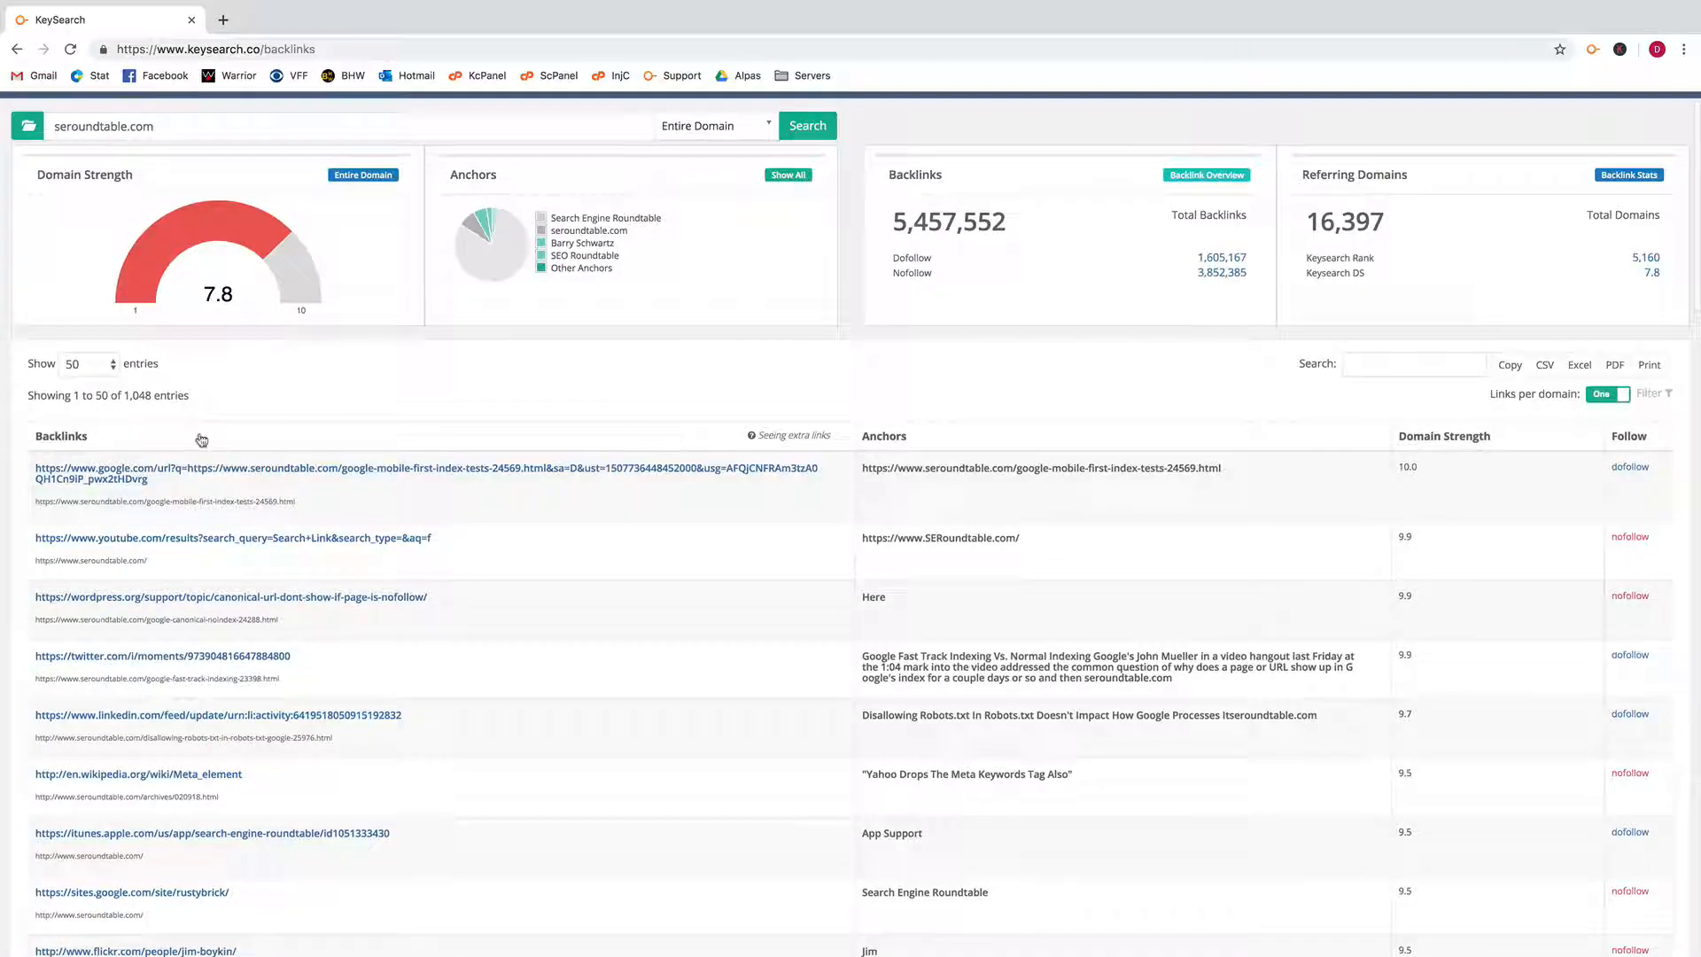
{"action": "mouse_move", "coordinate": [212, 468]}
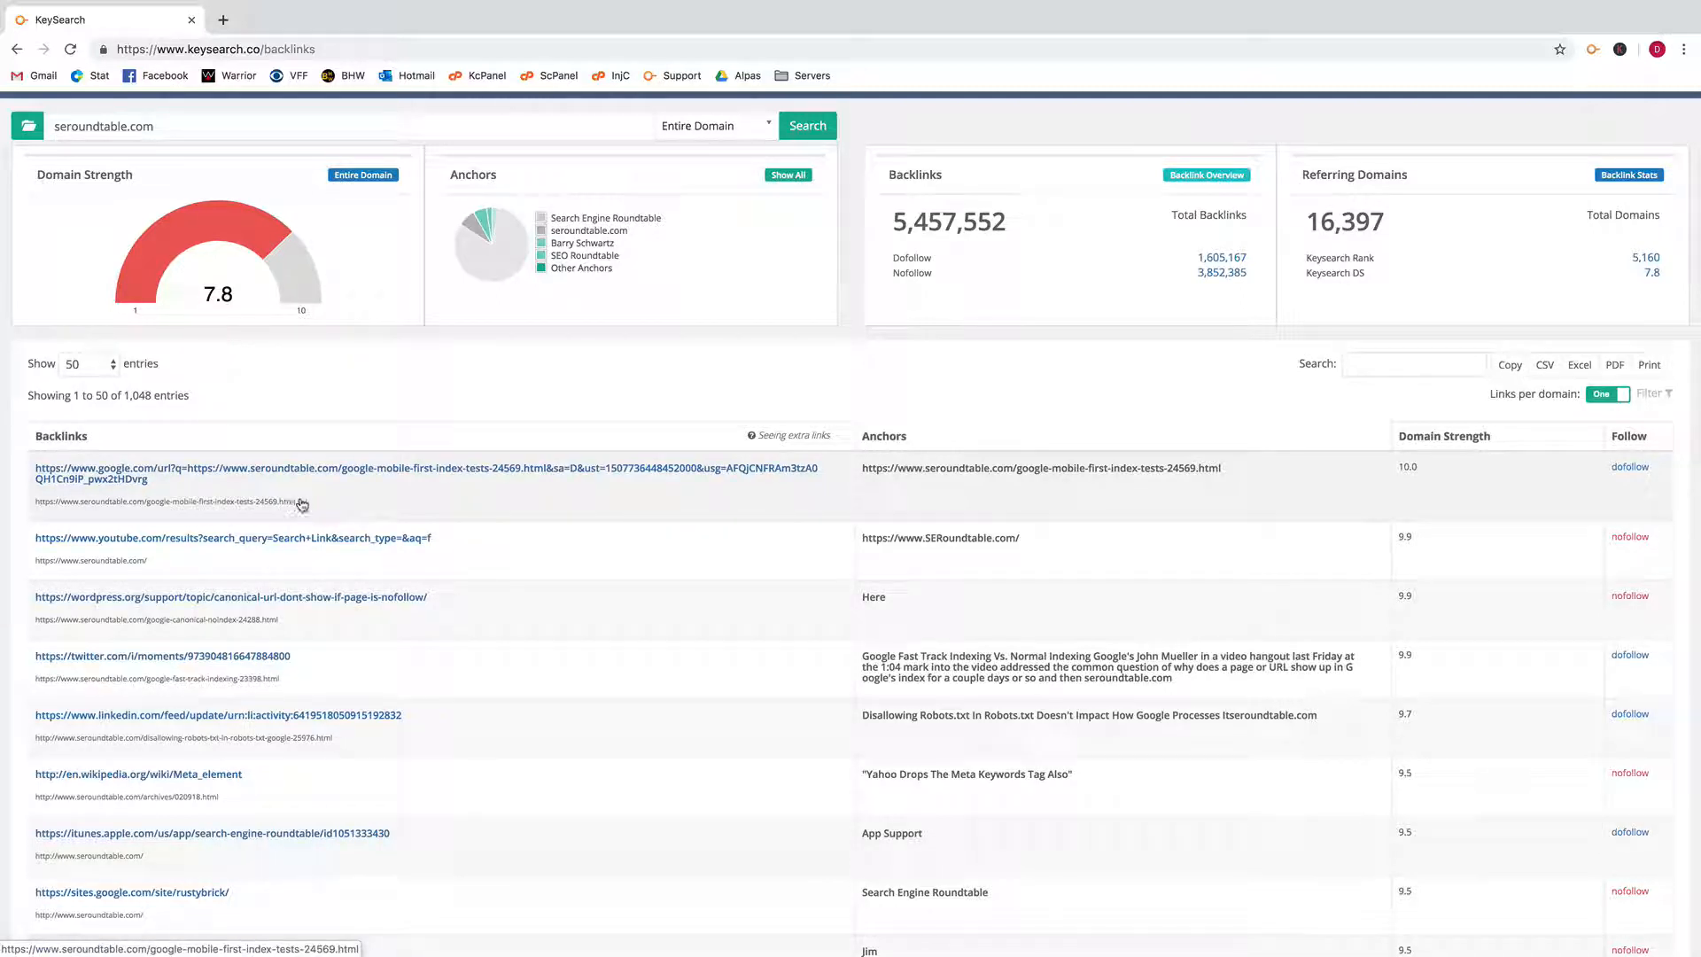
{"action": "mouse_move", "coordinate": [997, 474]}
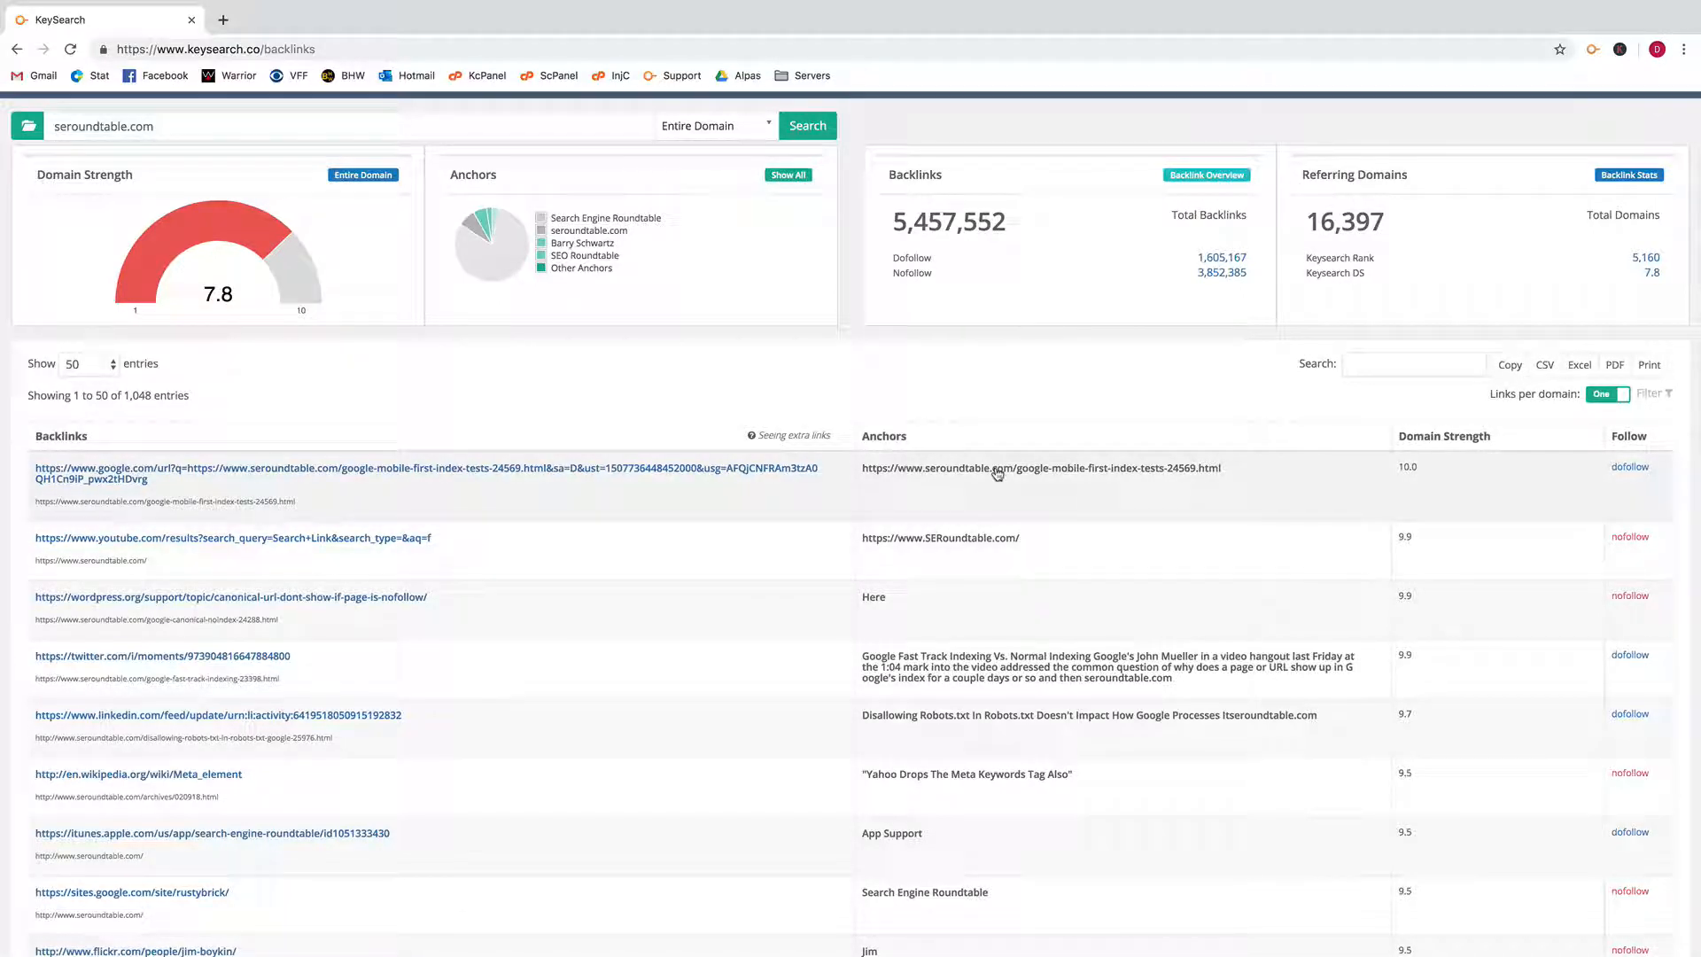
{"action": "mouse_move", "coordinate": [1424, 485]}
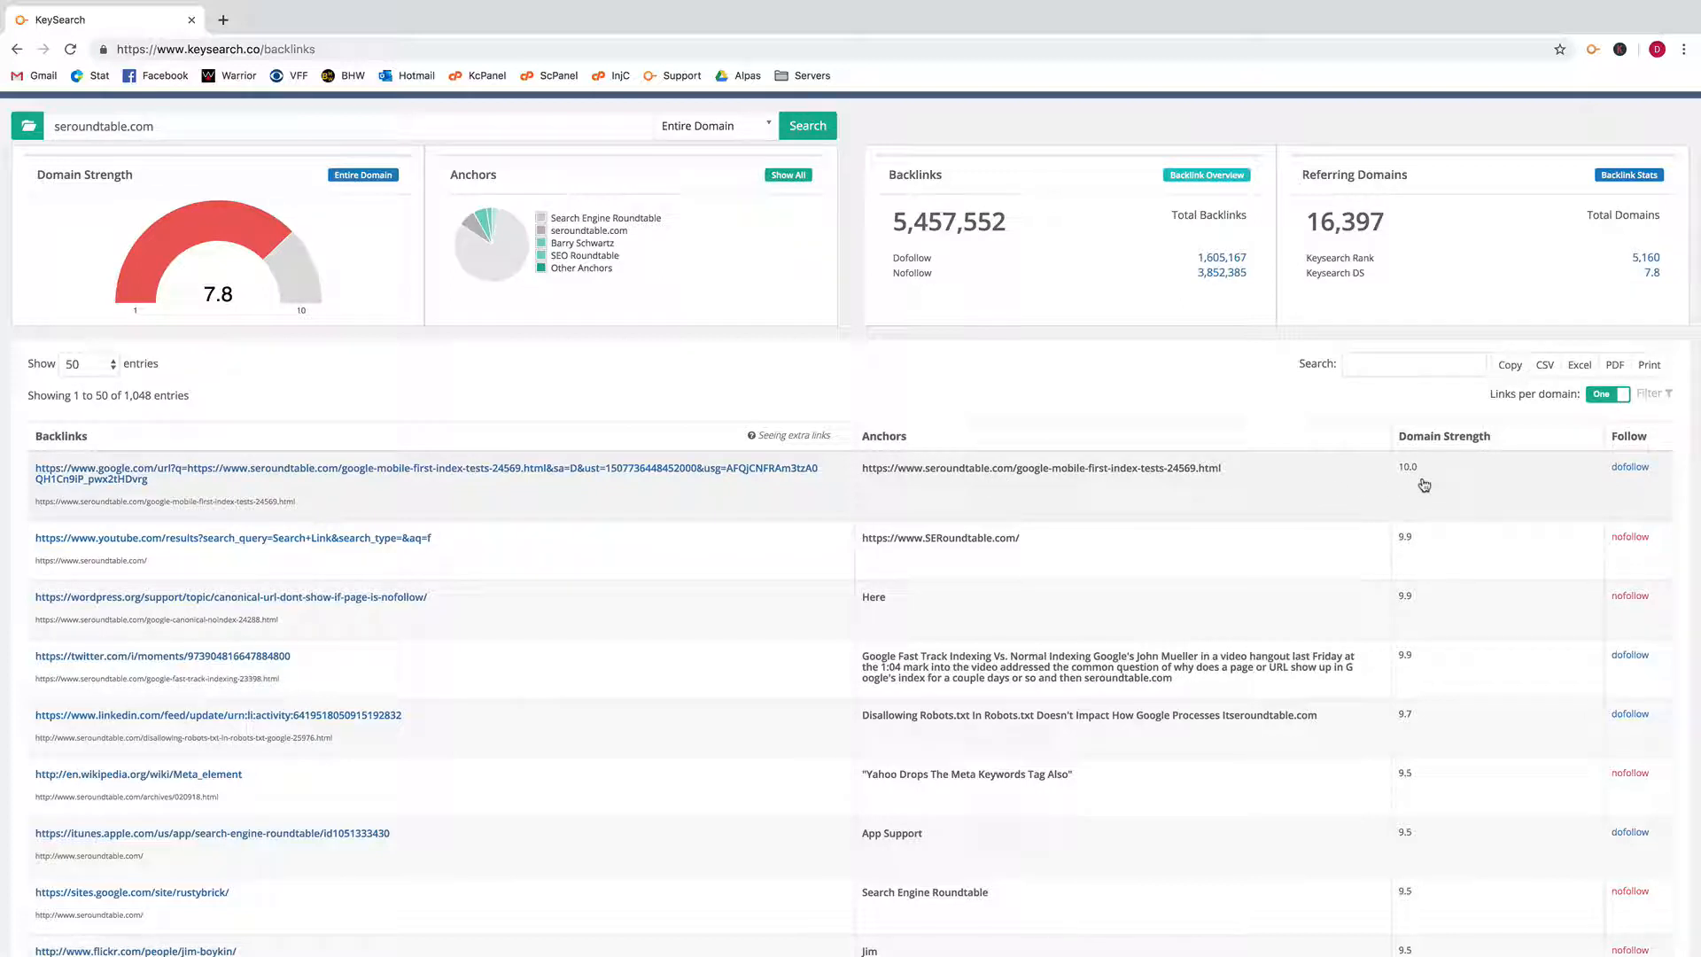
{"action": "mouse_move", "coordinate": [1434, 458]}
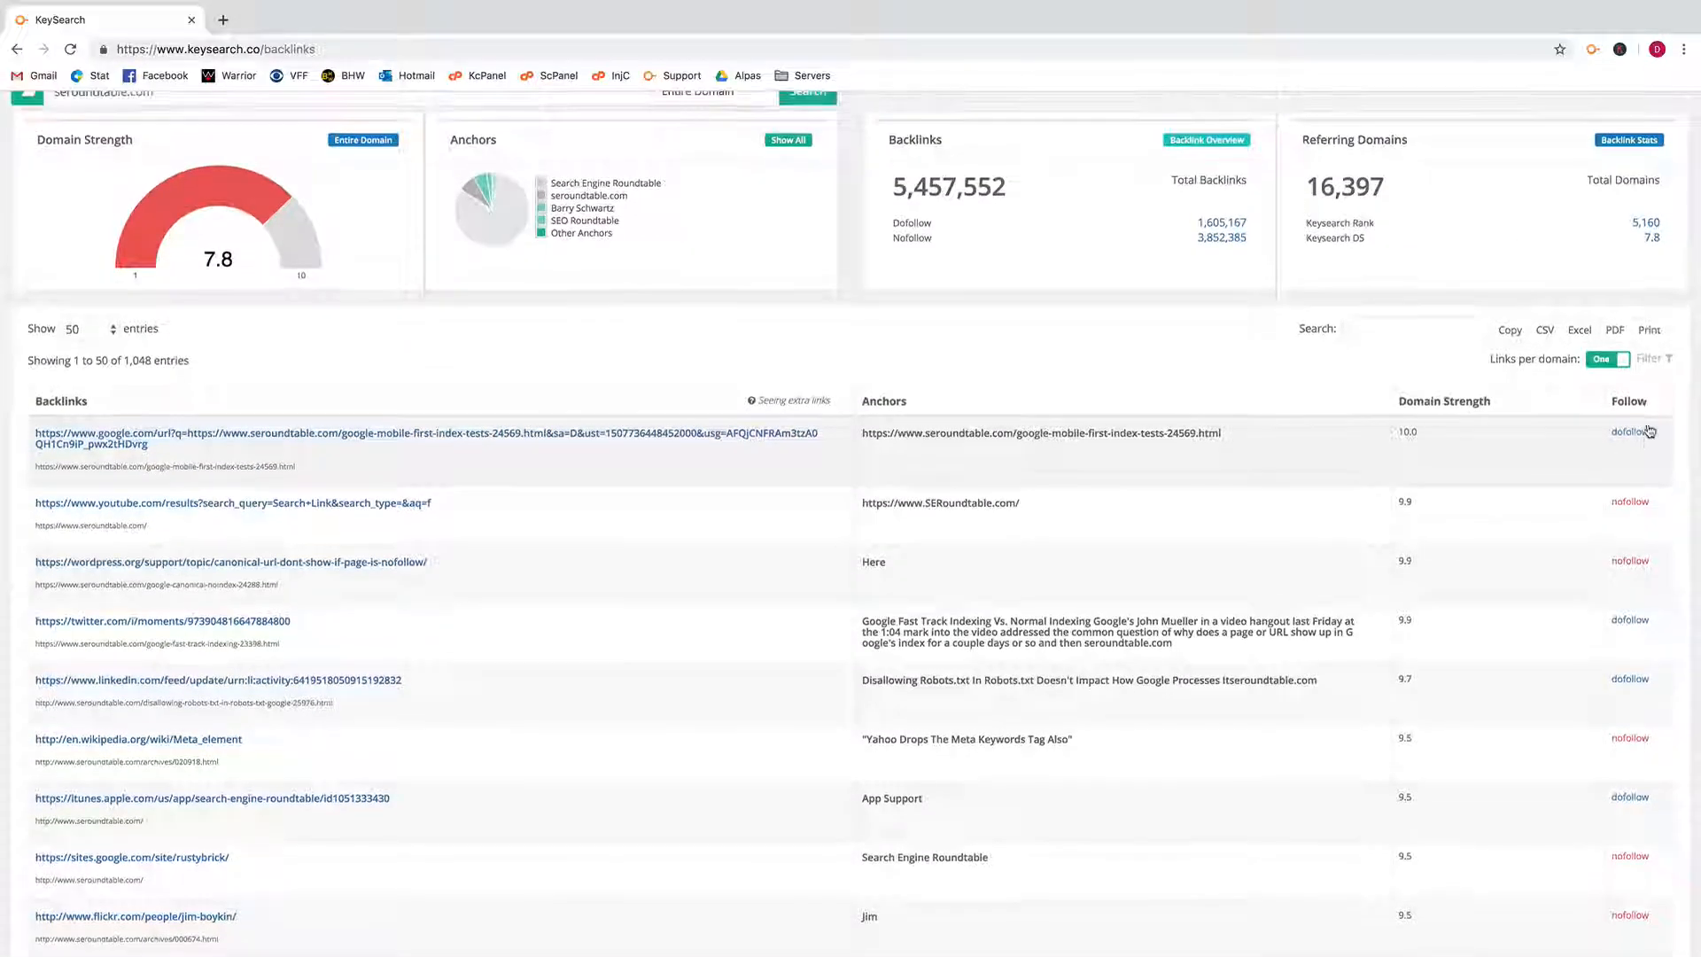
{"action": "scroll", "scroll_direction": "down", "scroll_amount": 3}
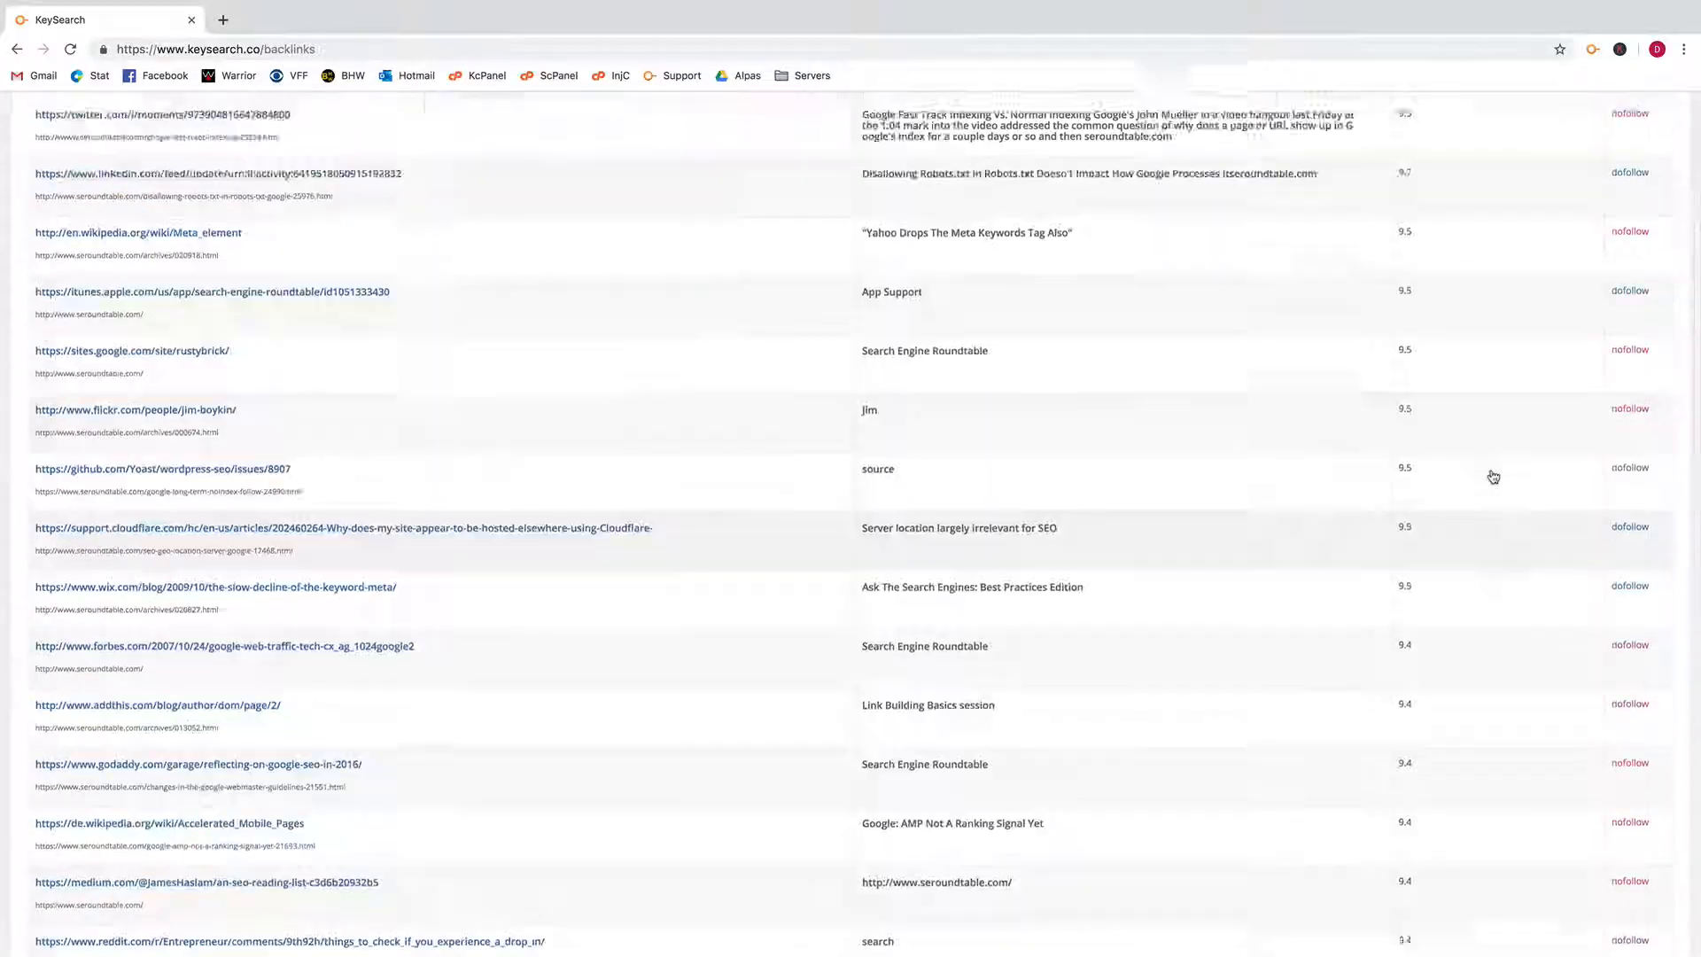
{"action": "scroll", "scroll_direction": "up", "scroll_amount": 3}
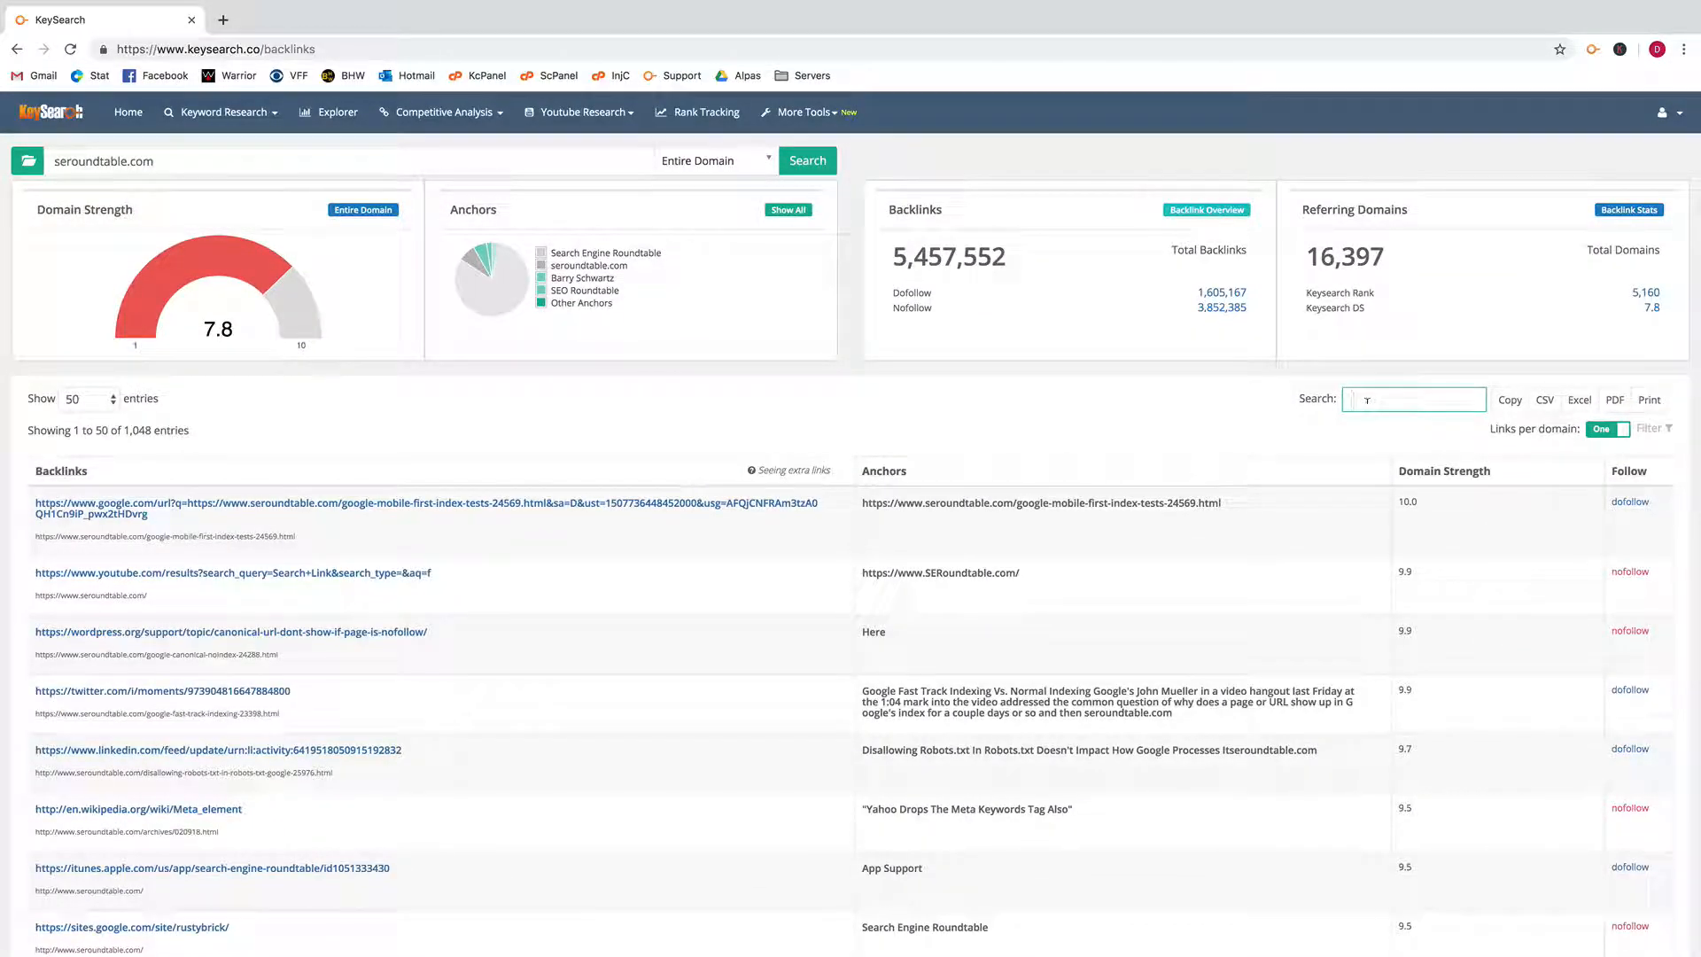
{"action": "type", "text": "y"}
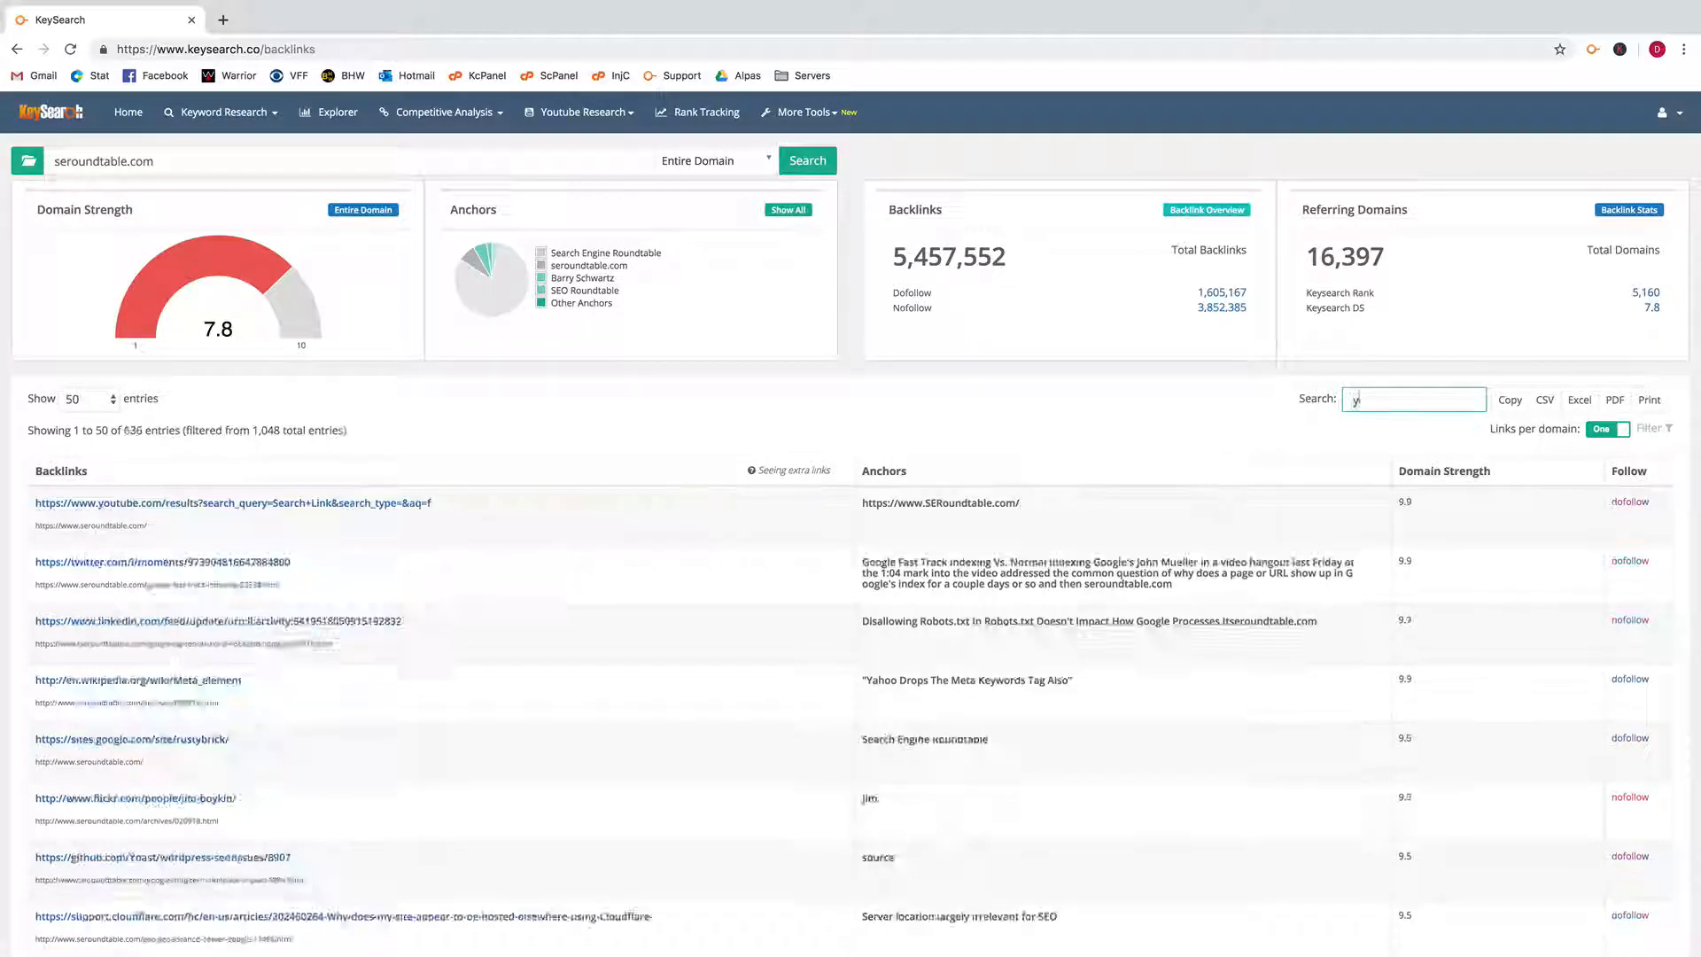
{"action": "type", "text": "outube"}
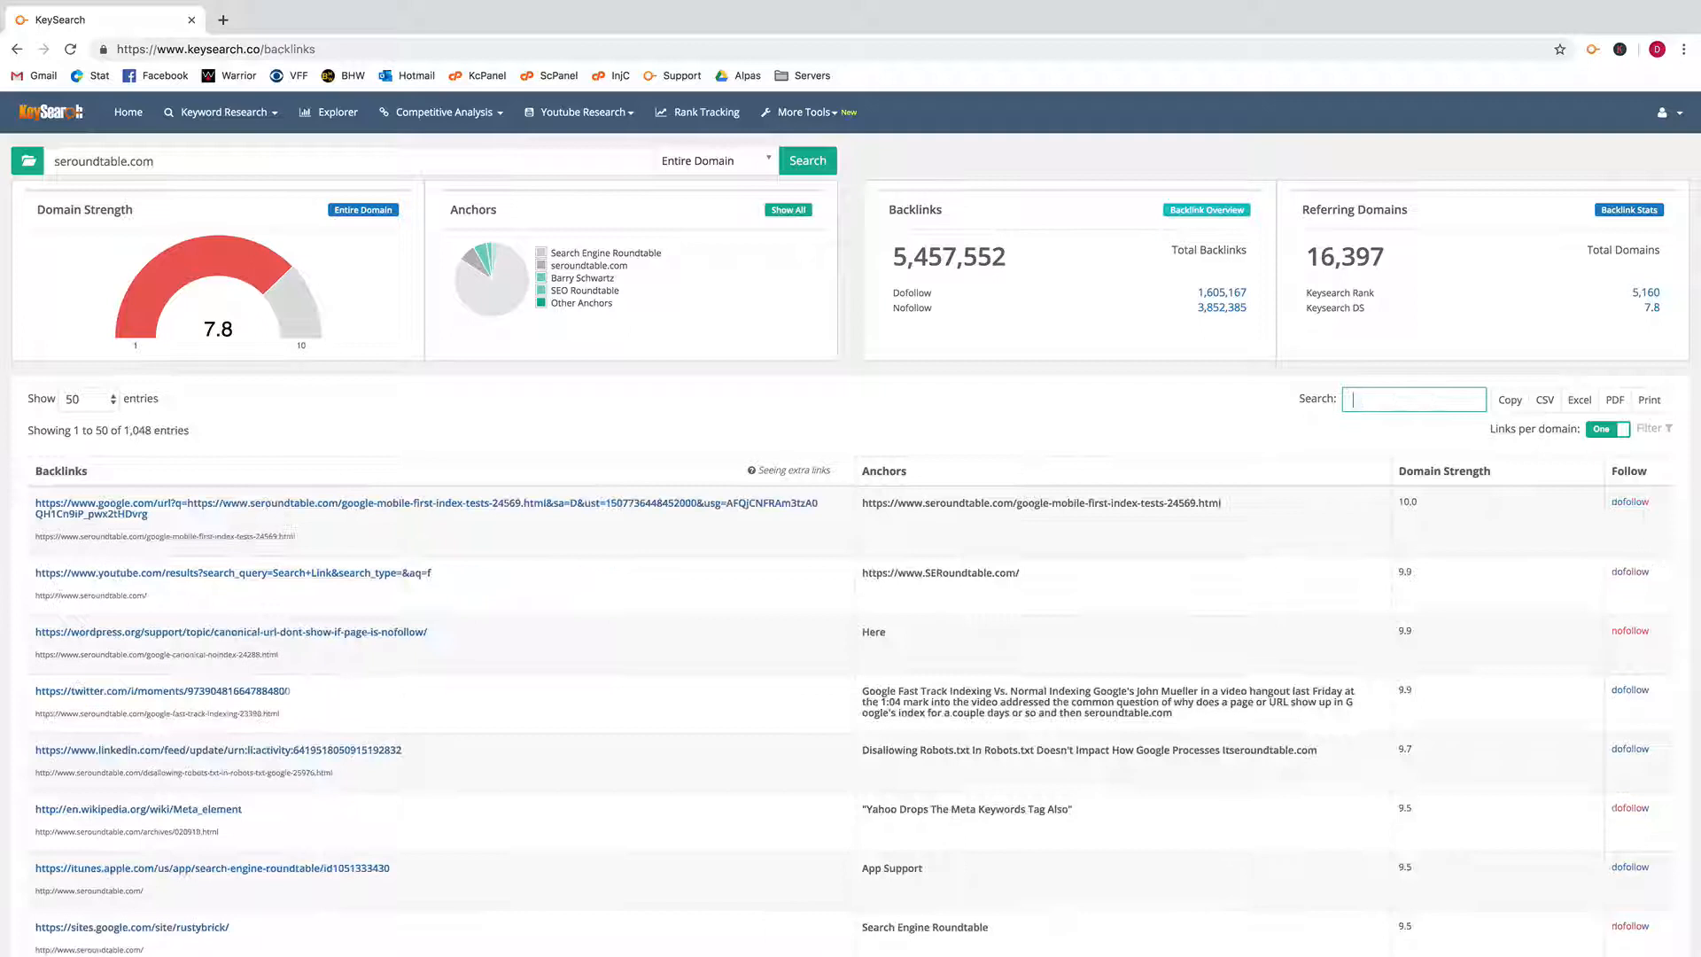
{"action": "mouse_move", "coordinate": [1533, 415]}
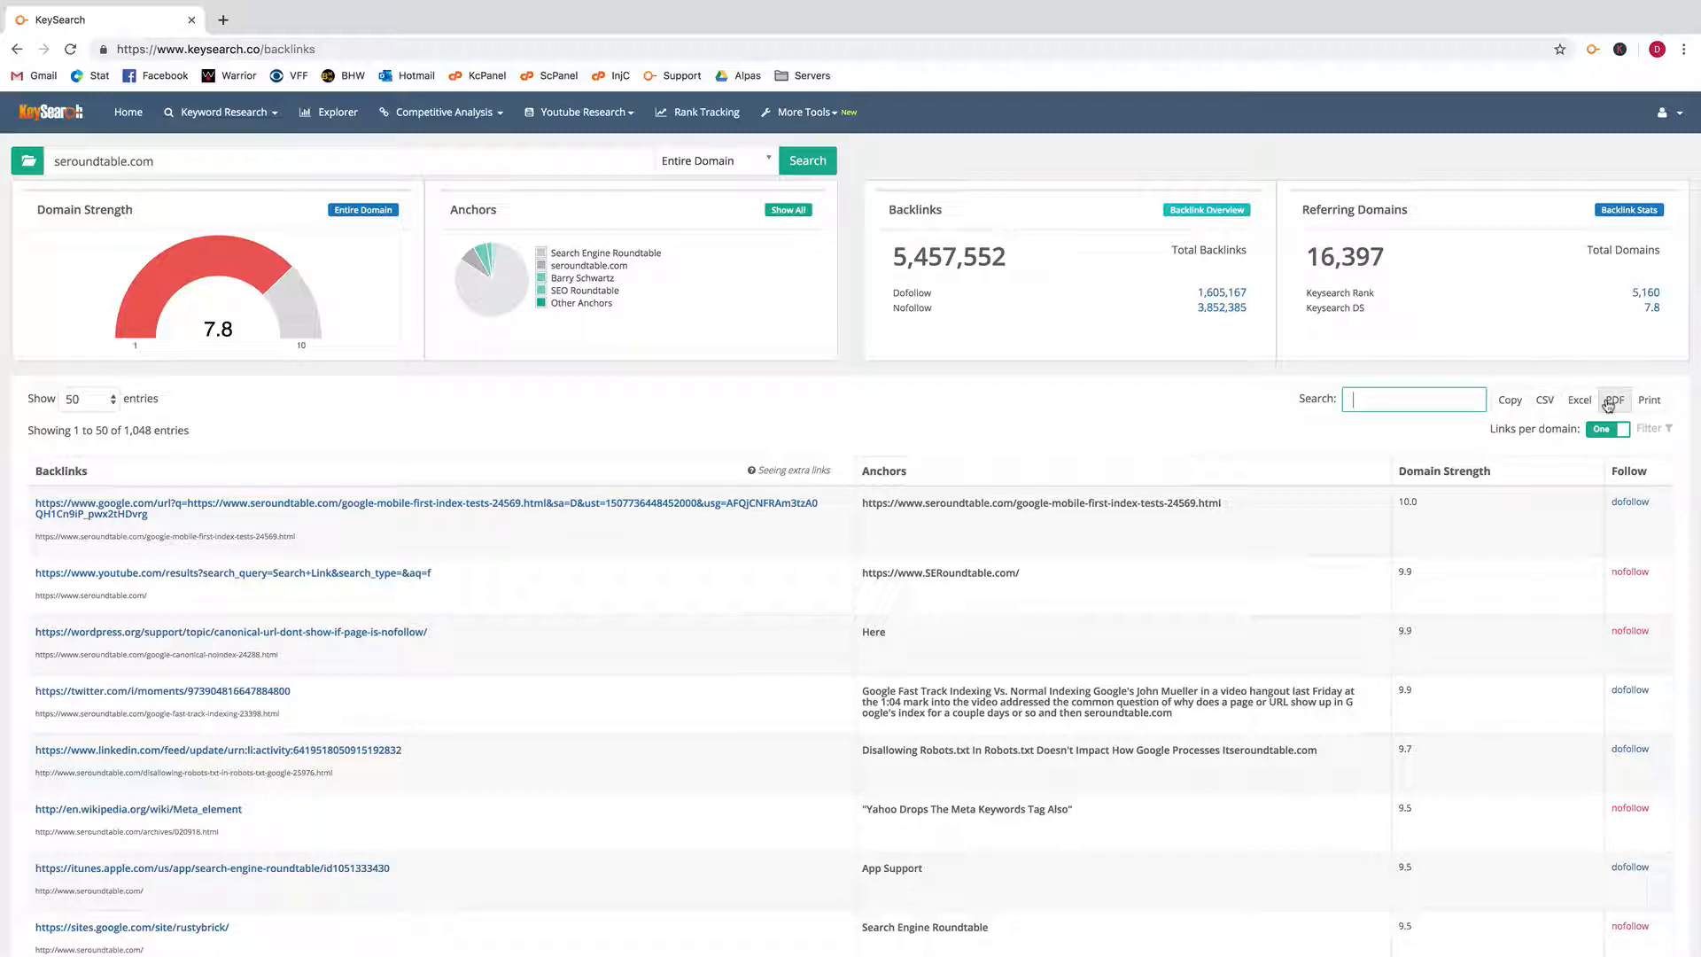
{"action": "left_click", "coordinate": [1654, 427]}
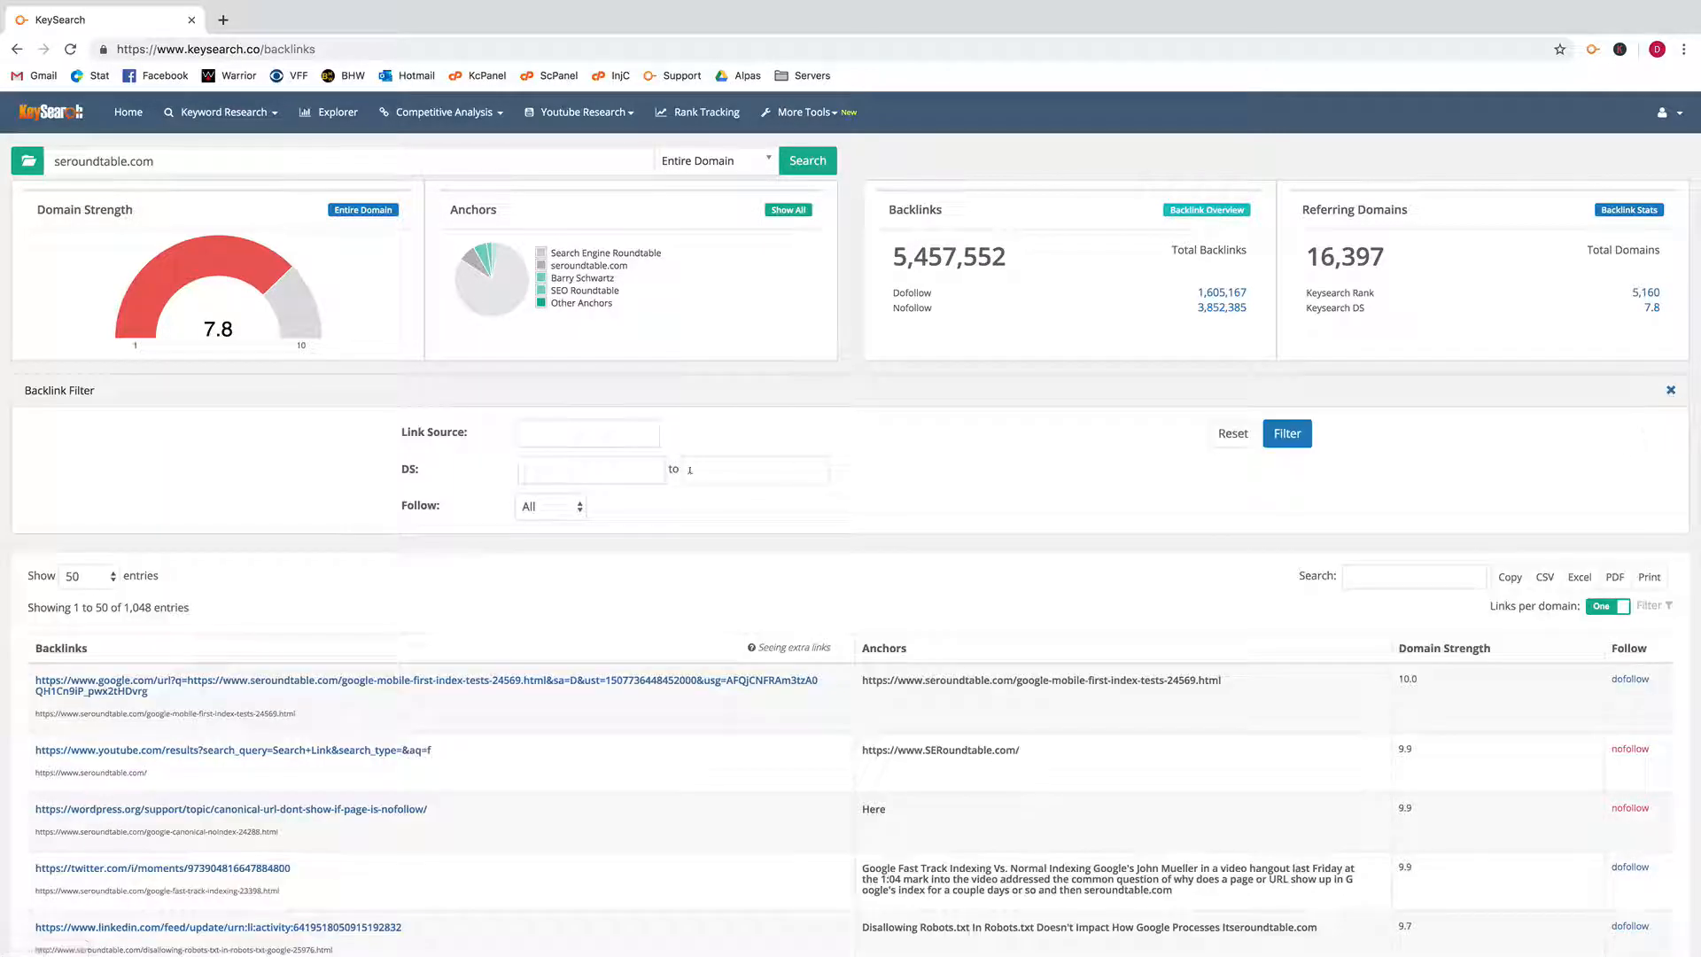
{"action": "left_click", "coordinate": [550, 506]}
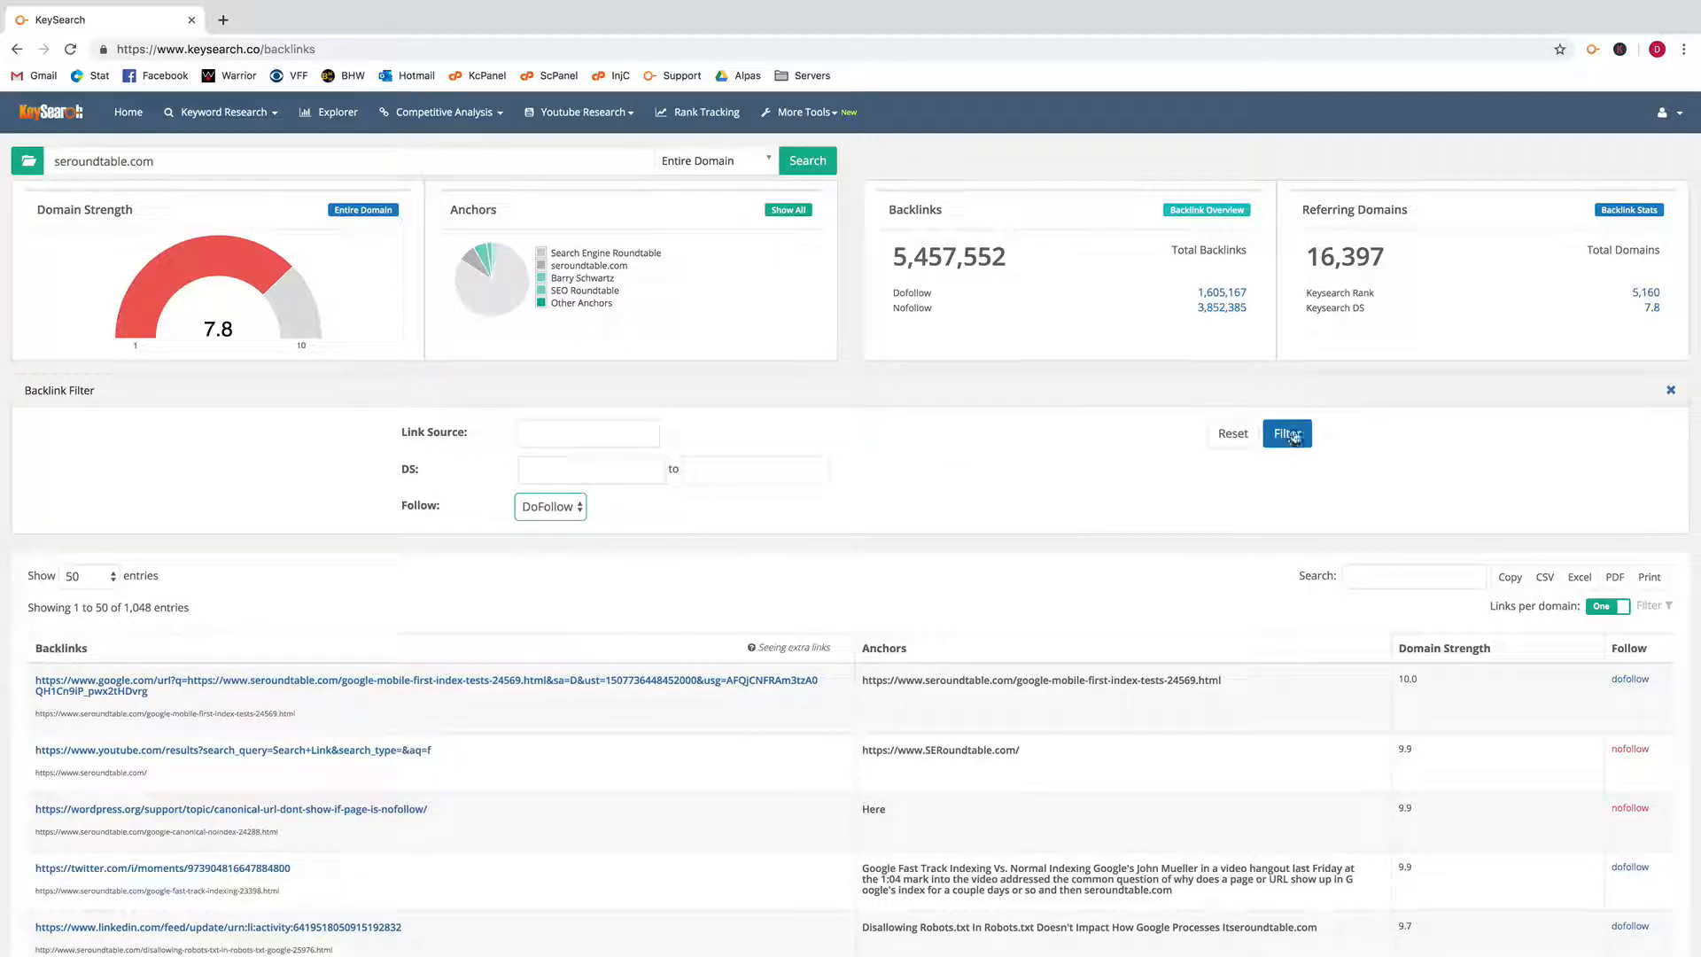
{"action": "left_click", "coordinate": [1286, 433]}
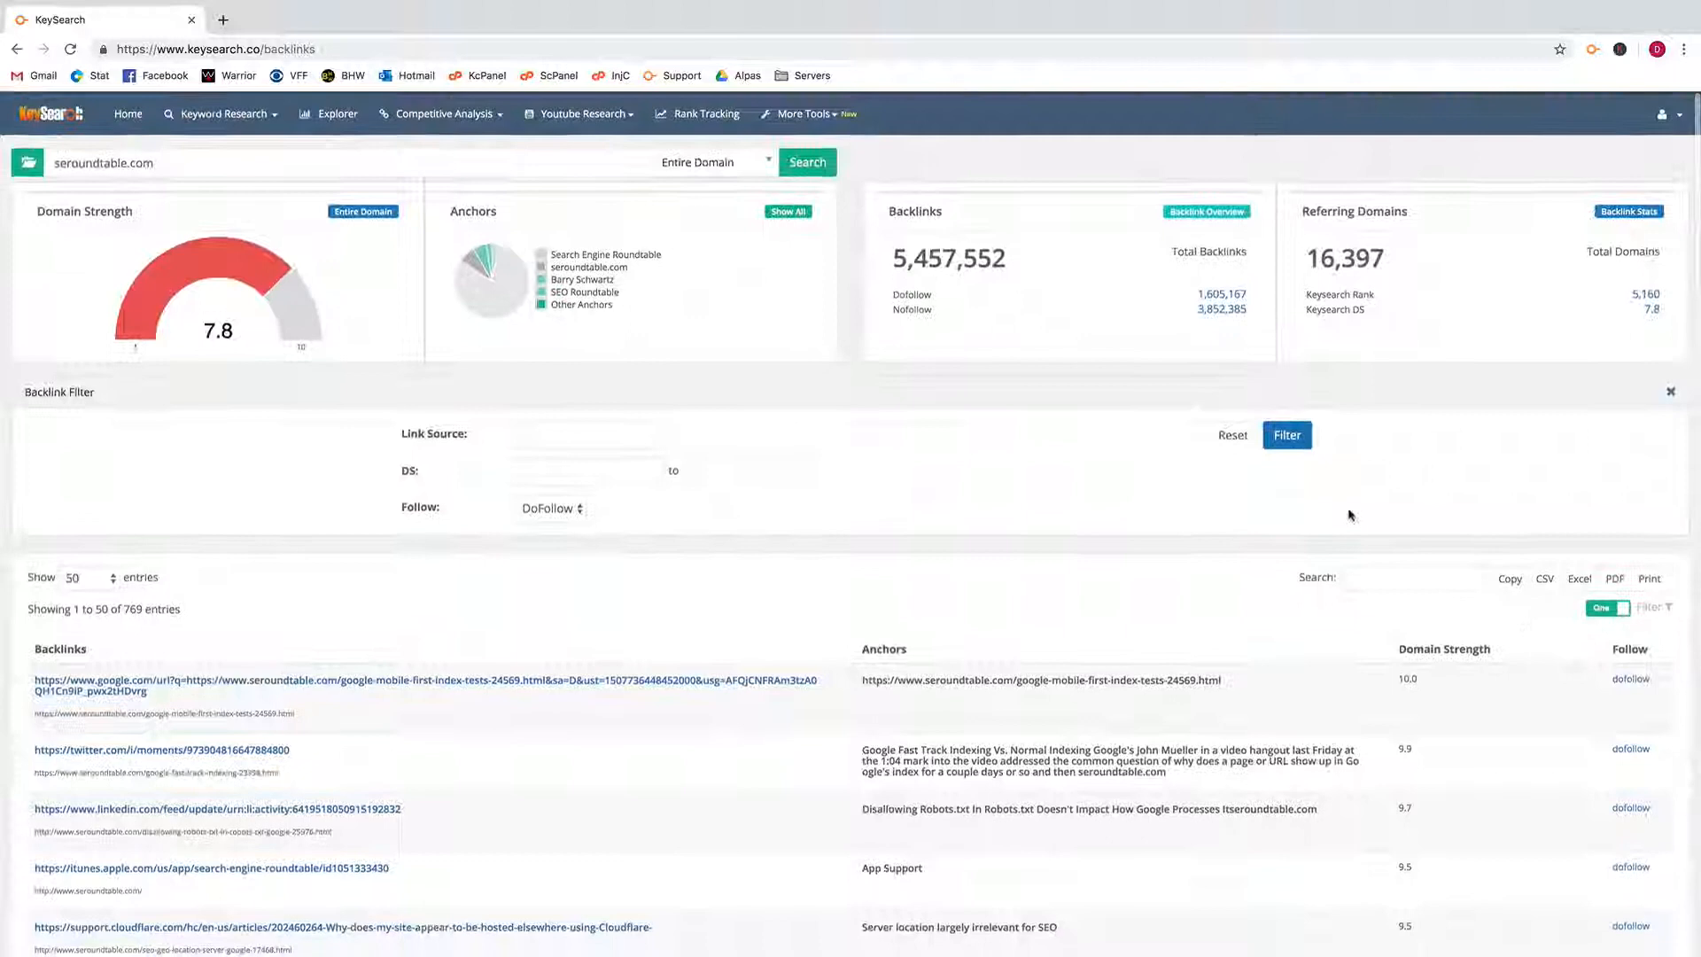
{"action": "left_click", "coordinate": [1232, 433]}
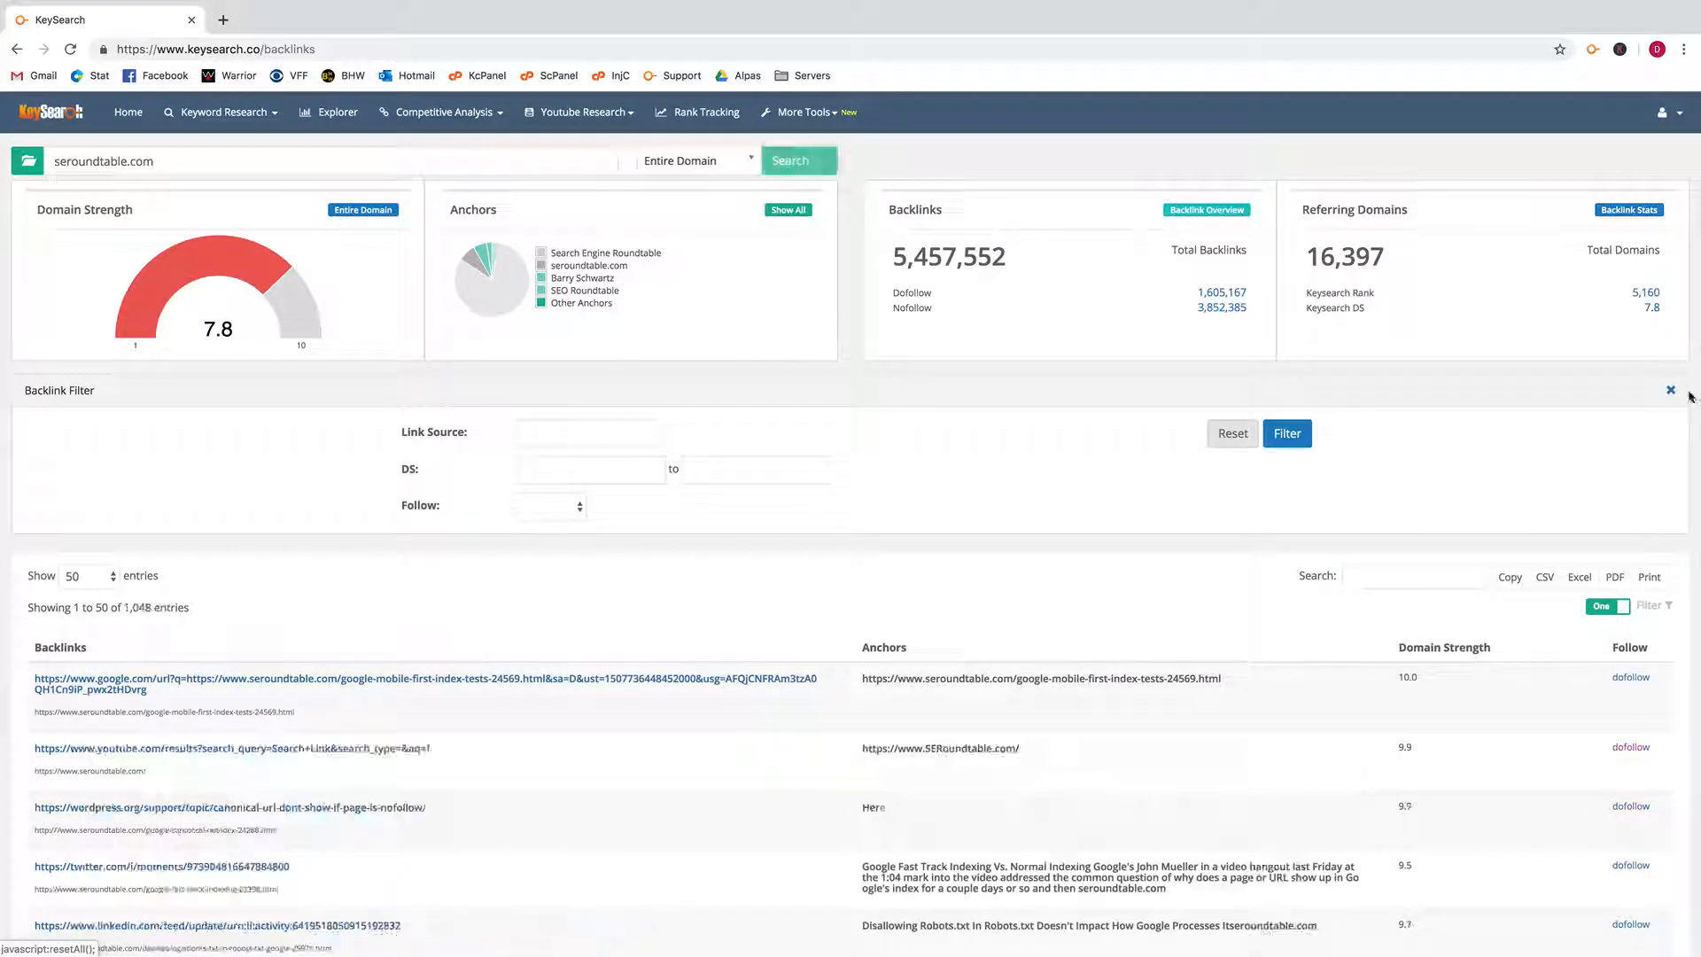
{"action": "left_click", "coordinate": [1671, 391]}
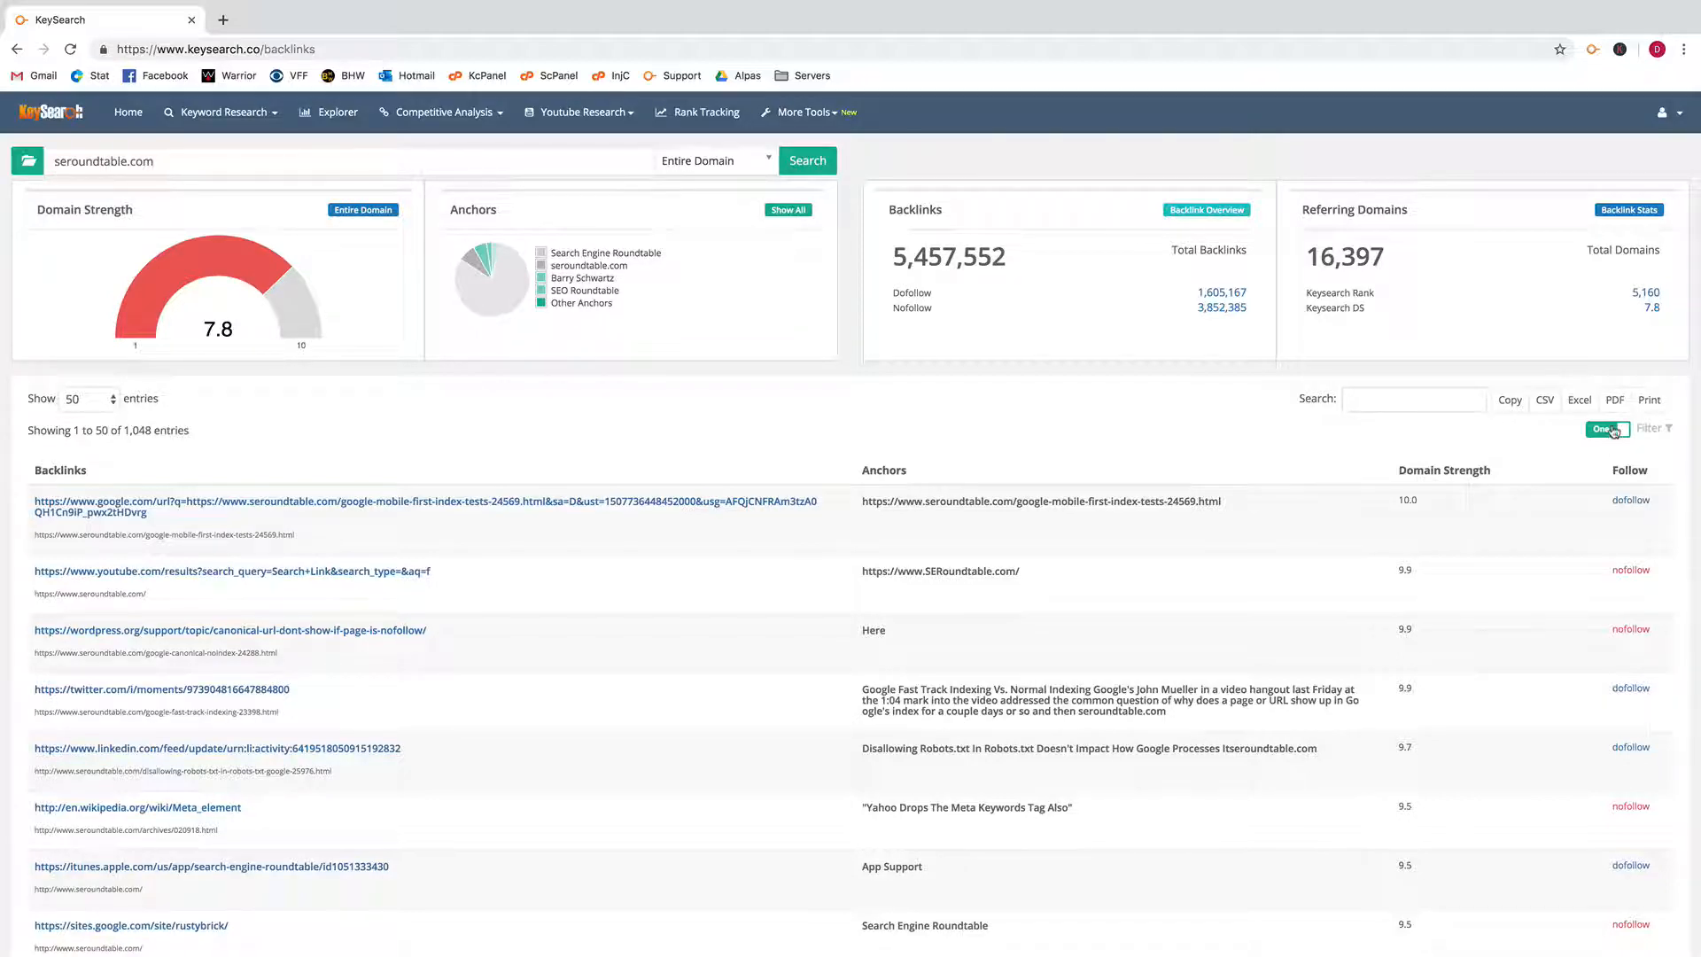
{"action": "left_click", "coordinate": [1606, 429]}
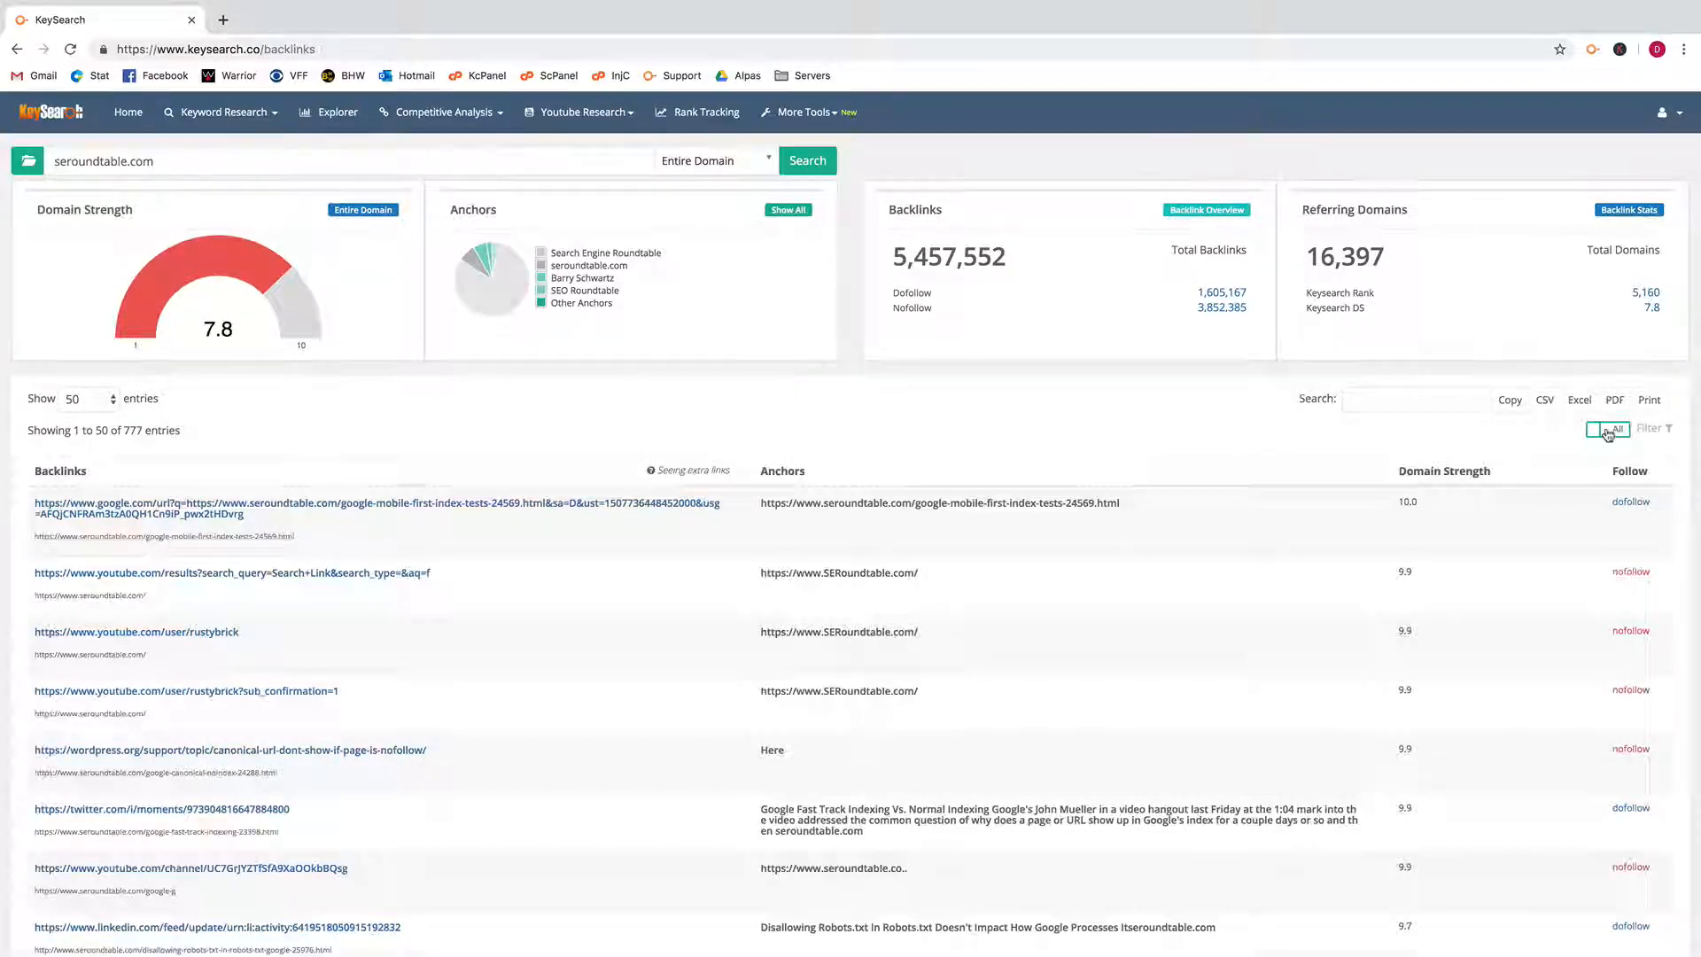
{"action": "left_click", "coordinate": [1609, 429]}
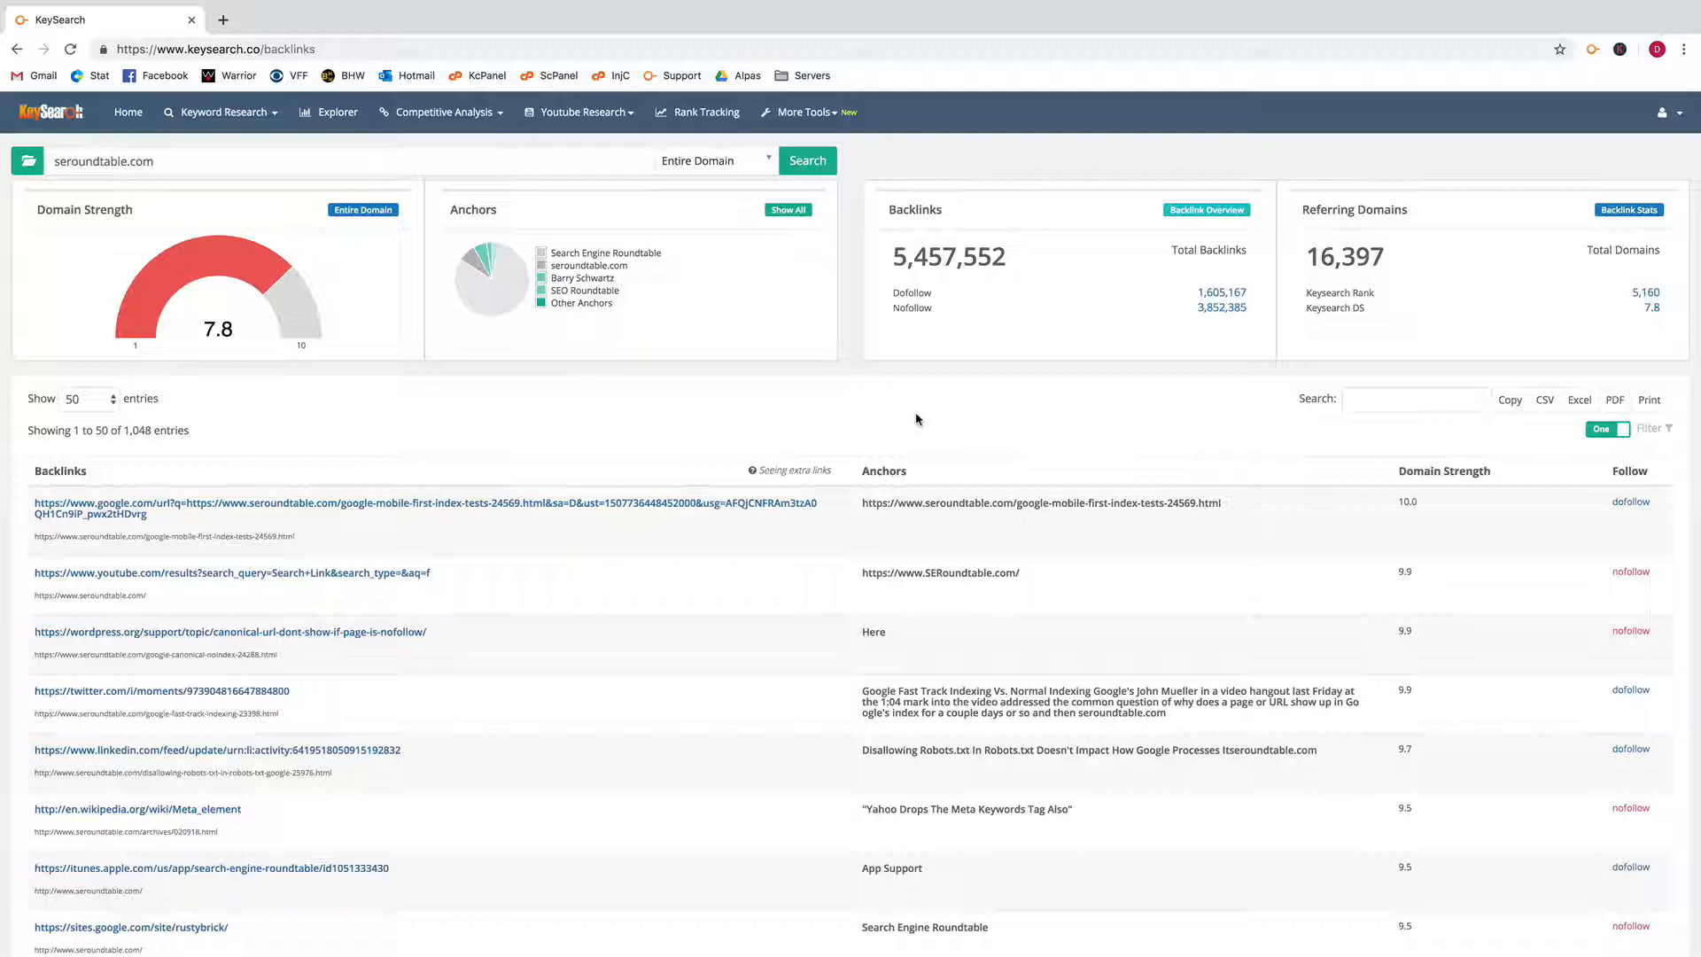
{"action": "mouse_move", "coordinate": [851, 475]}
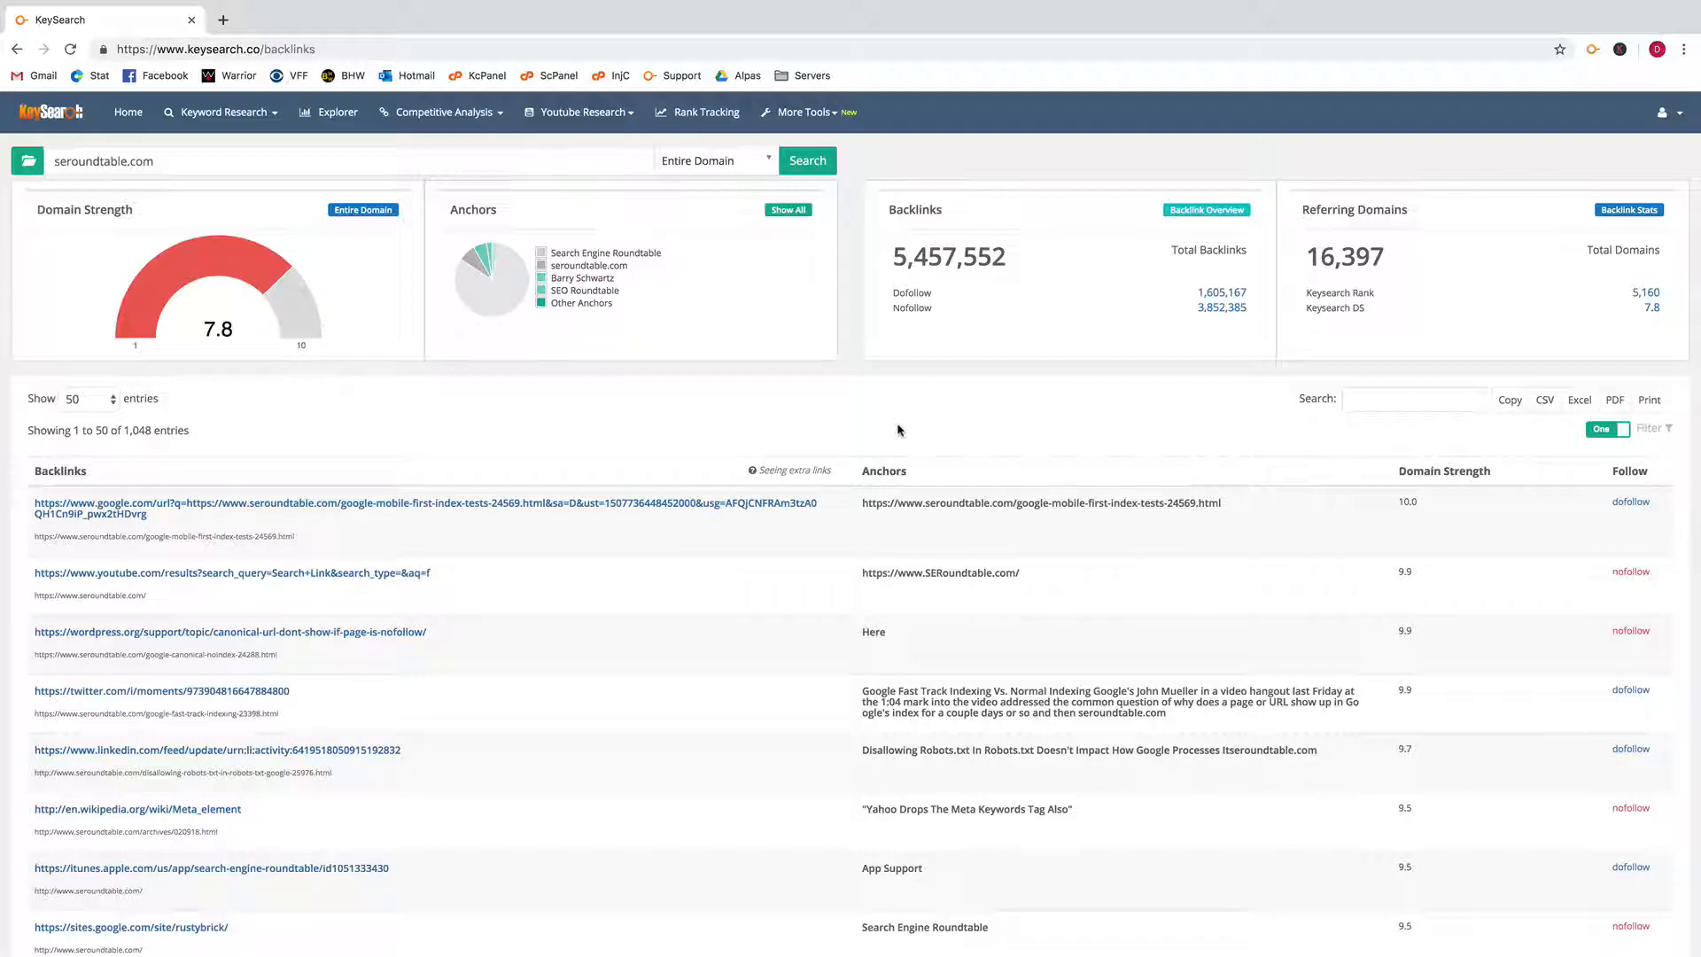
{"action": "scroll", "scroll_direction": "down", "scroll_amount": 3}
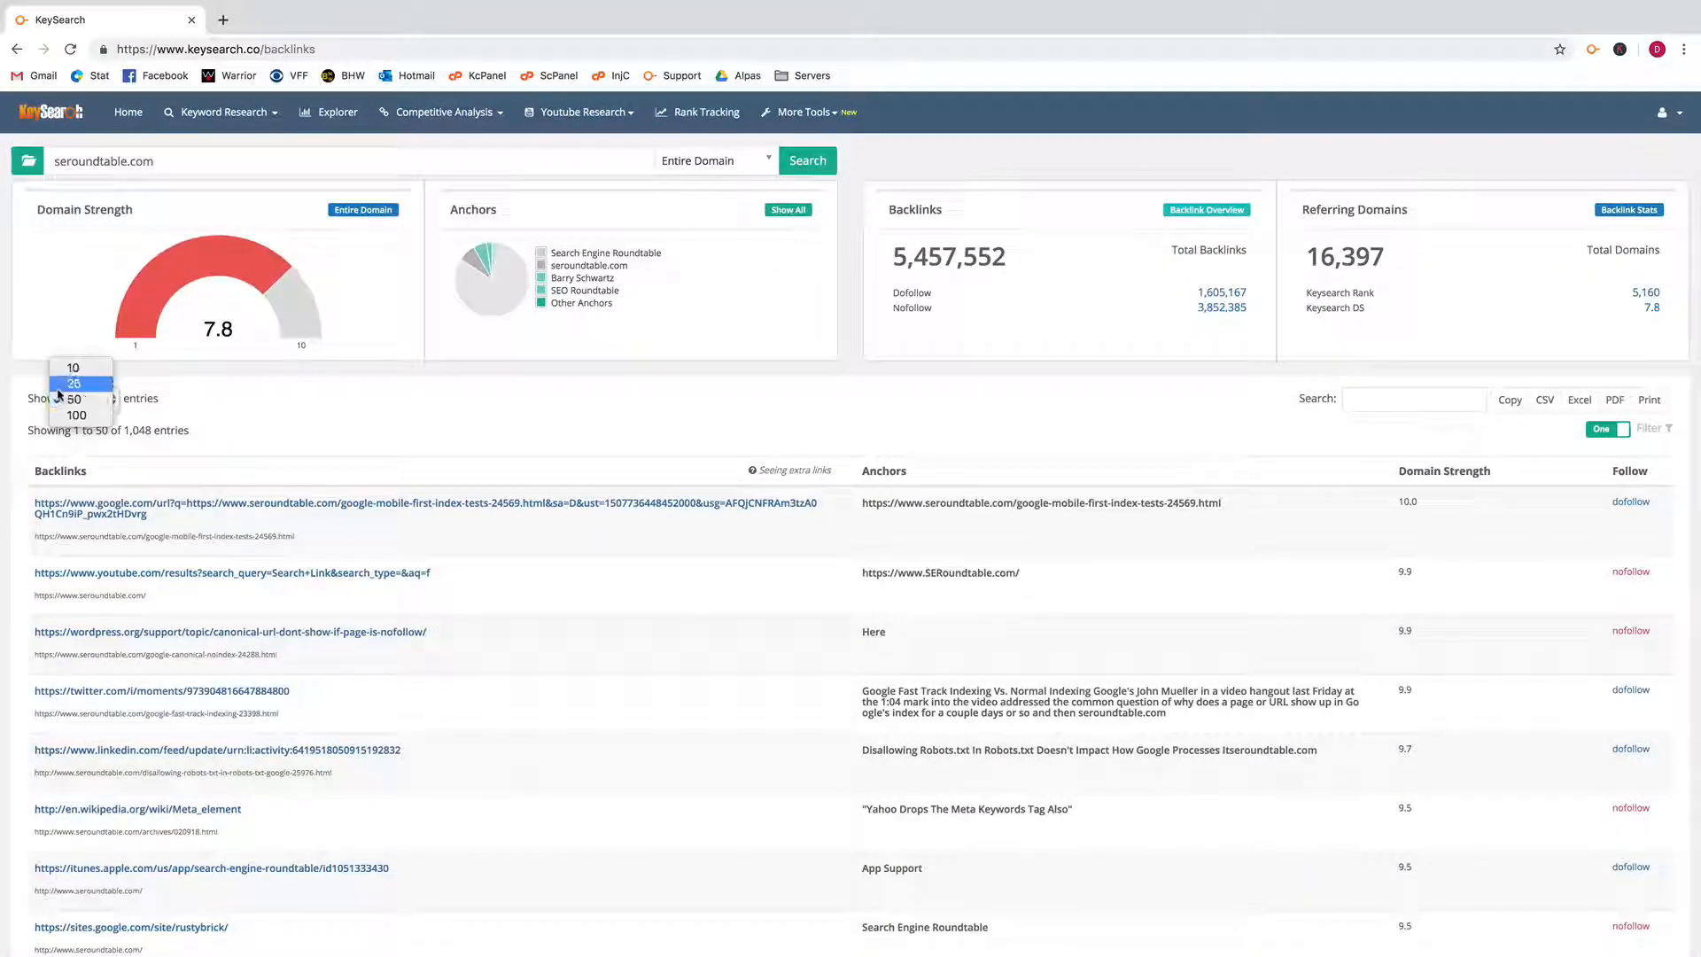
{"action": "left_click", "coordinate": [76, 398]}
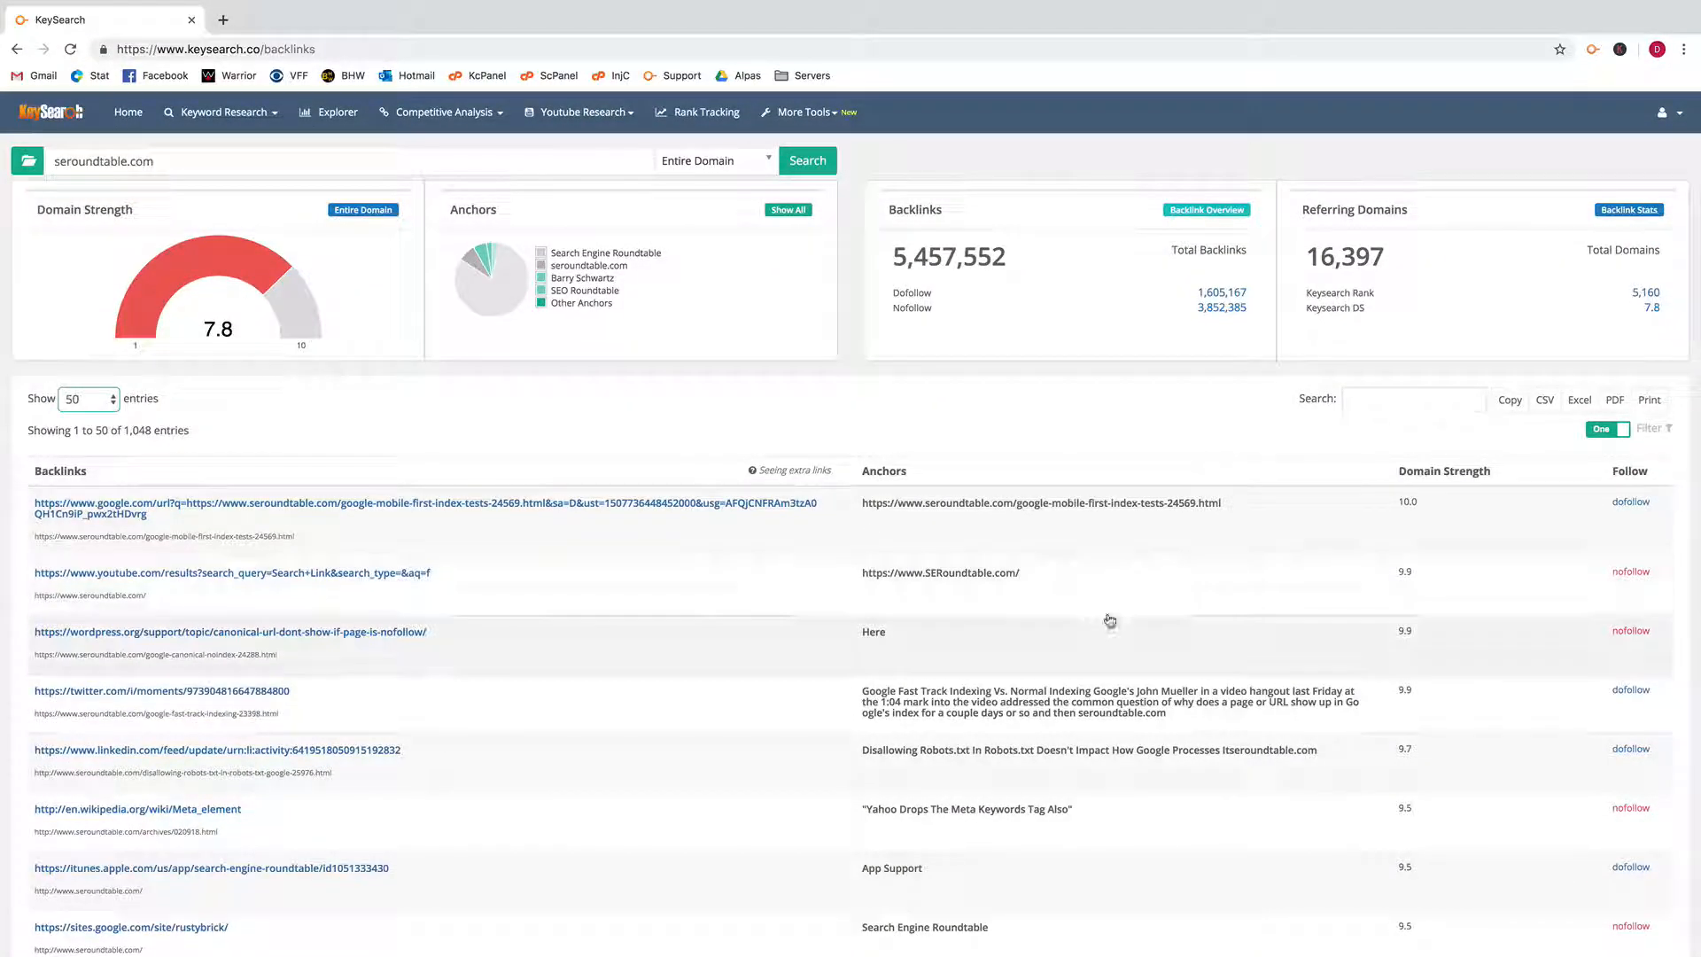
{"action": "mouse_move", "coordinate": [860, 397]}
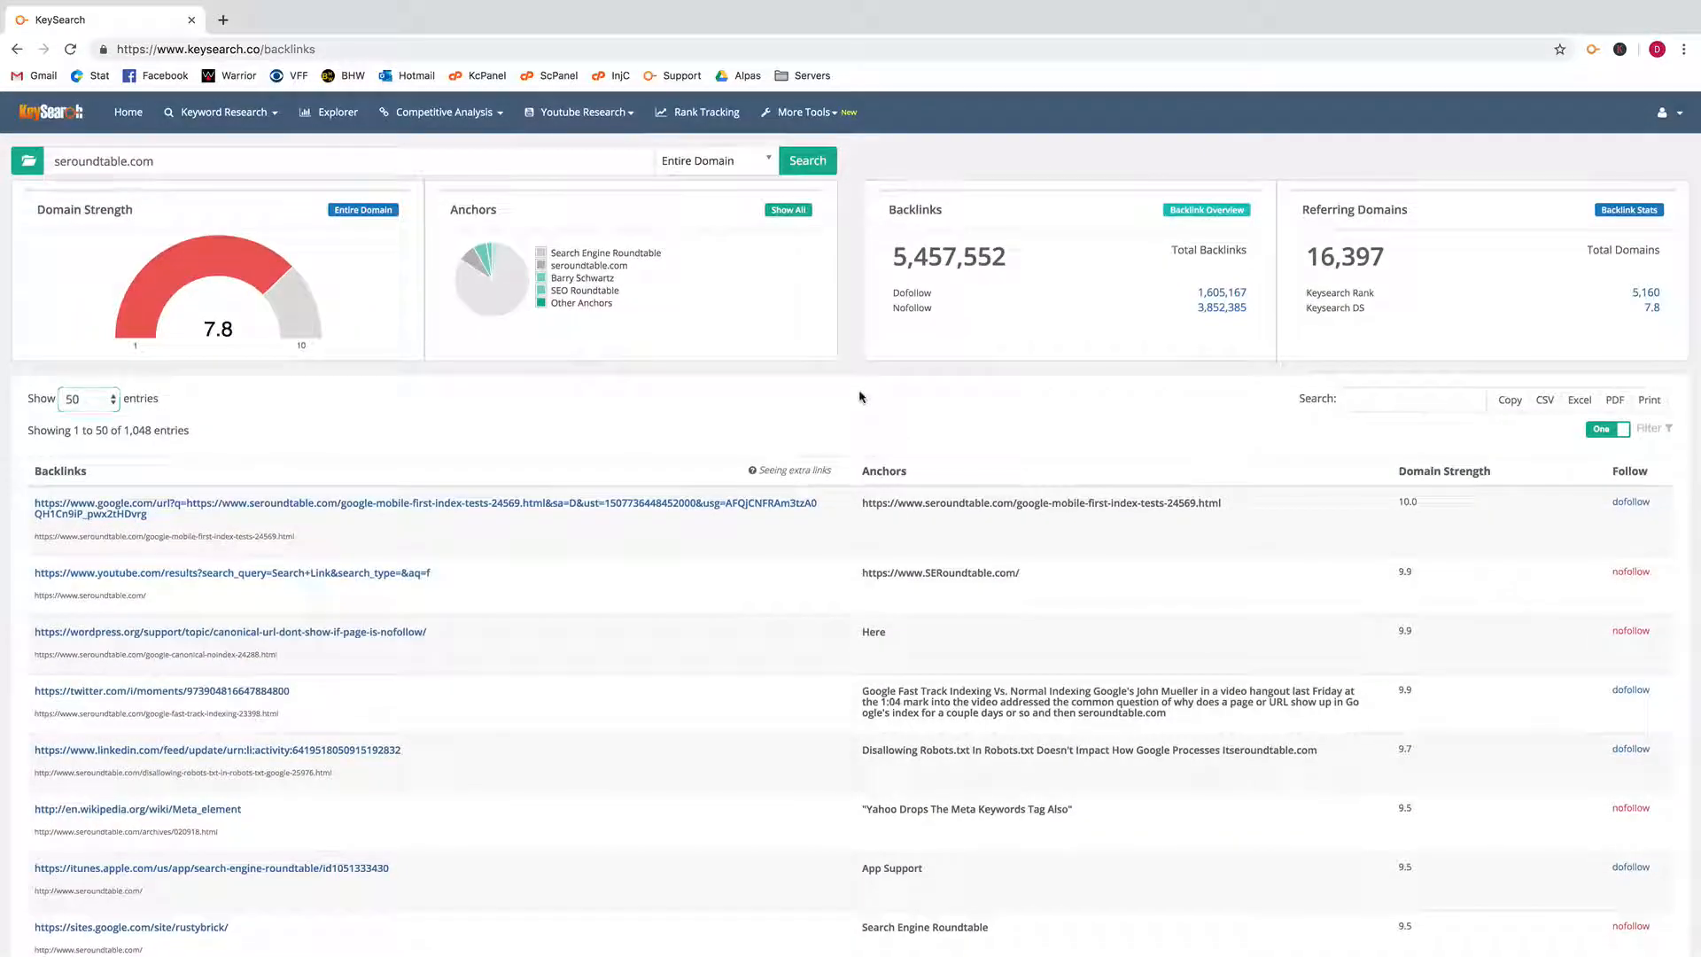